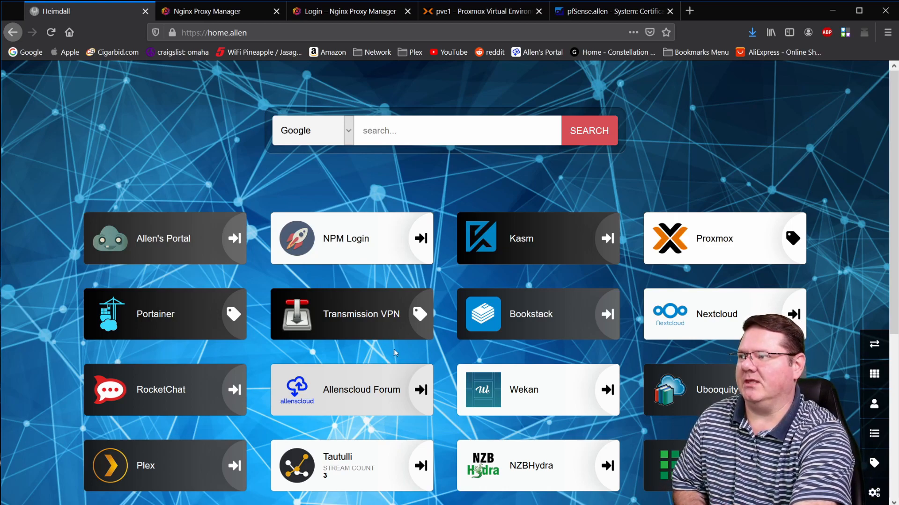
mouse_move(273, 353)
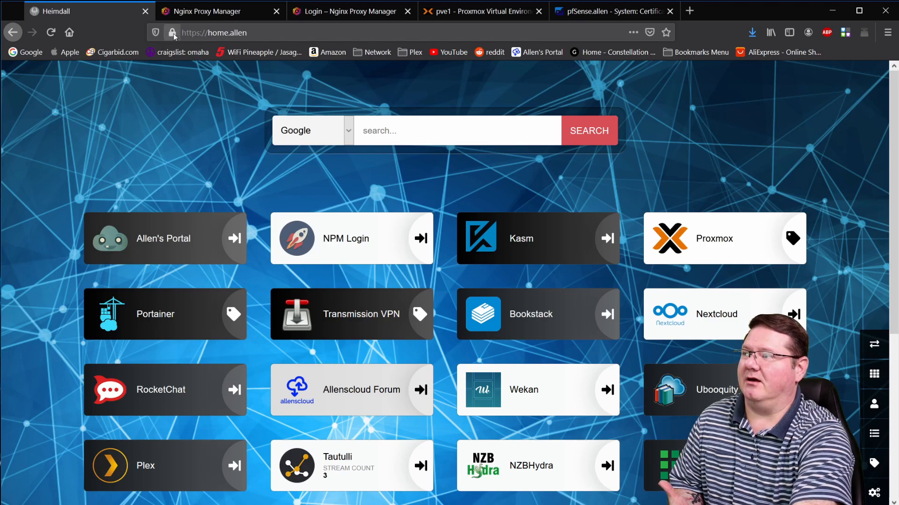
View home.allen's connection security and issuing CA, then bring up BookStack's login page from its tile
click(172, 33)
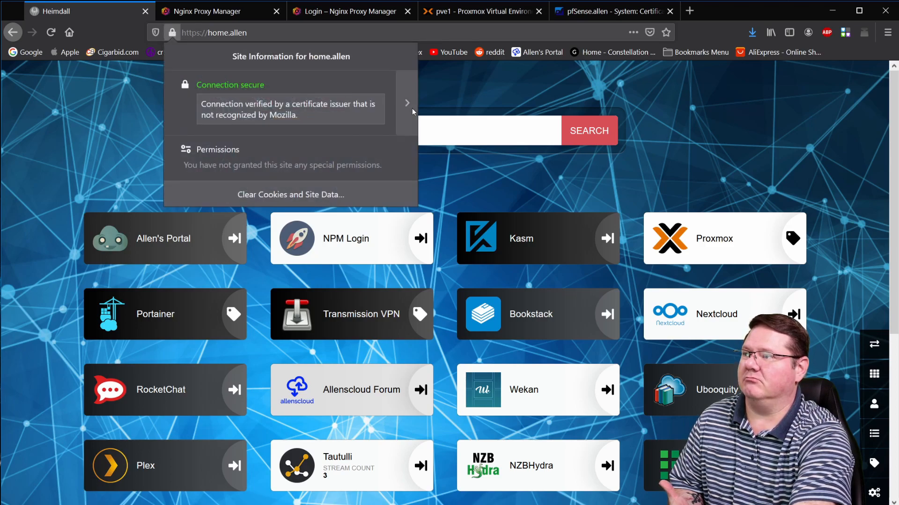
click(407, 103)
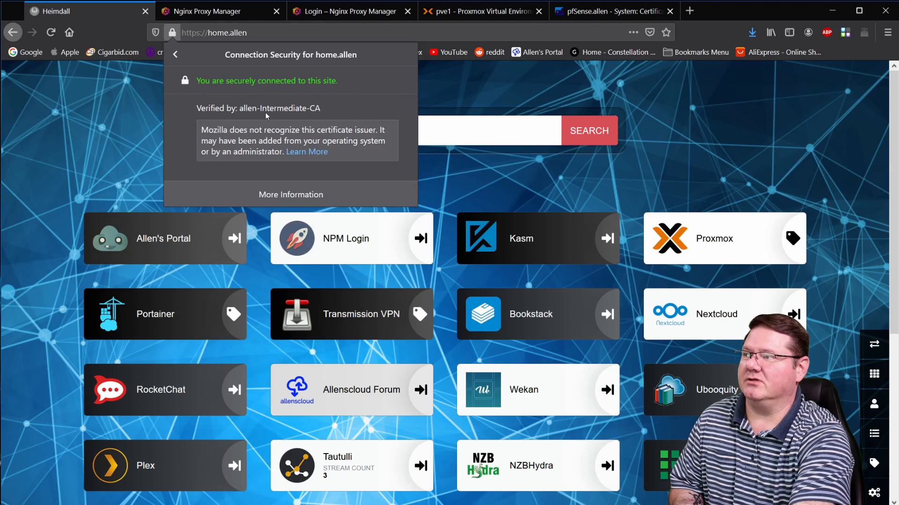
mouse_move(302, 119)
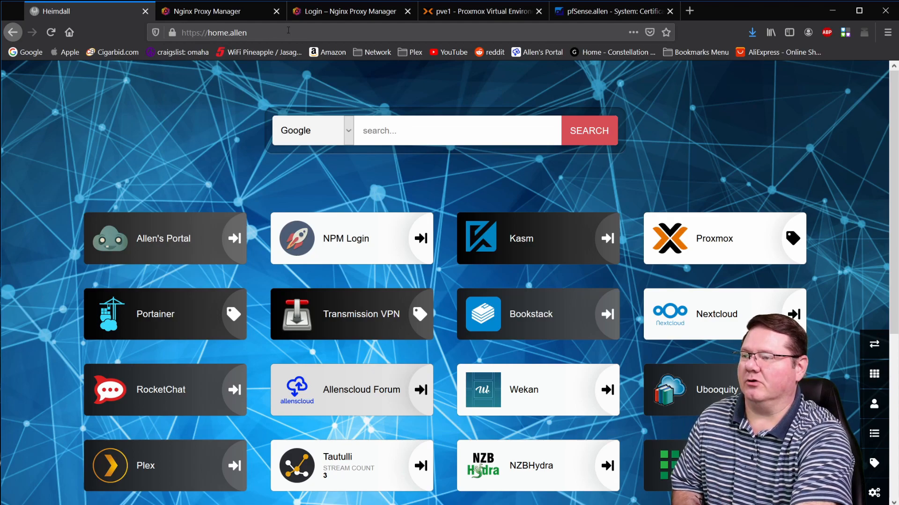
mouse_move(556, 328)
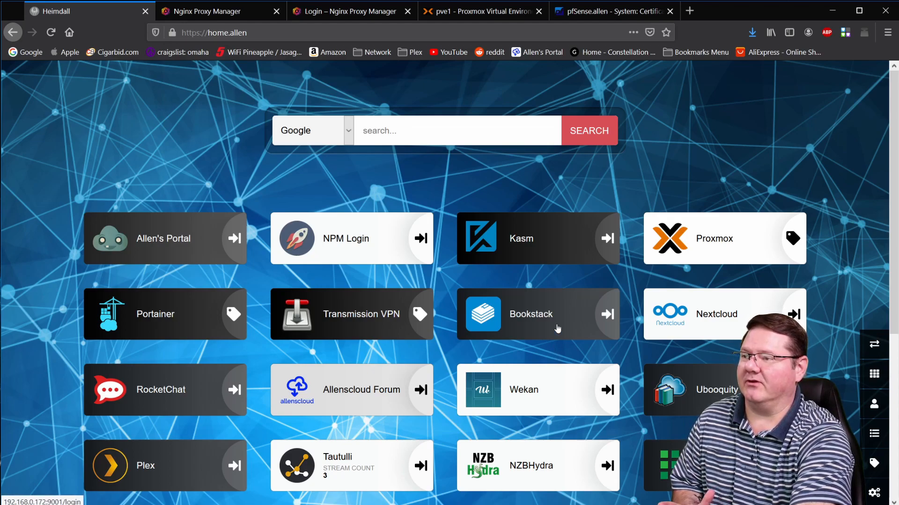
mouse_move(556, 329)
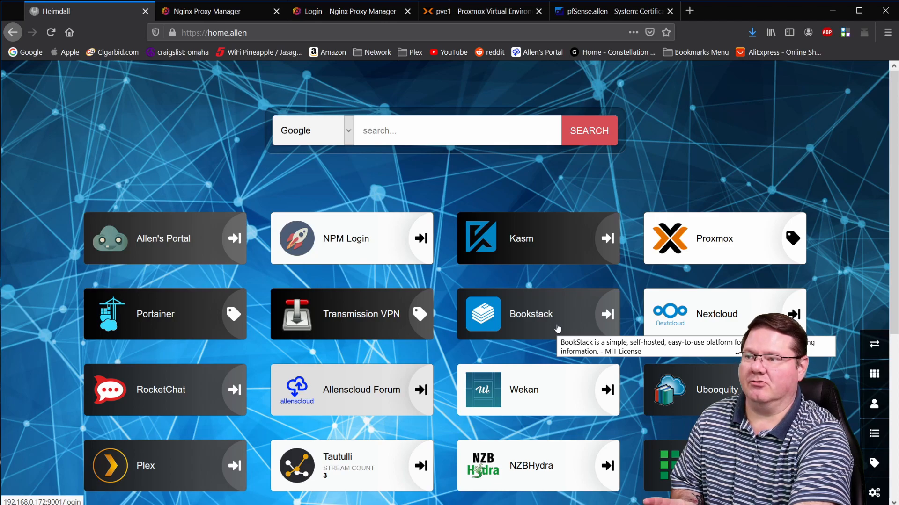
click(537, 315)
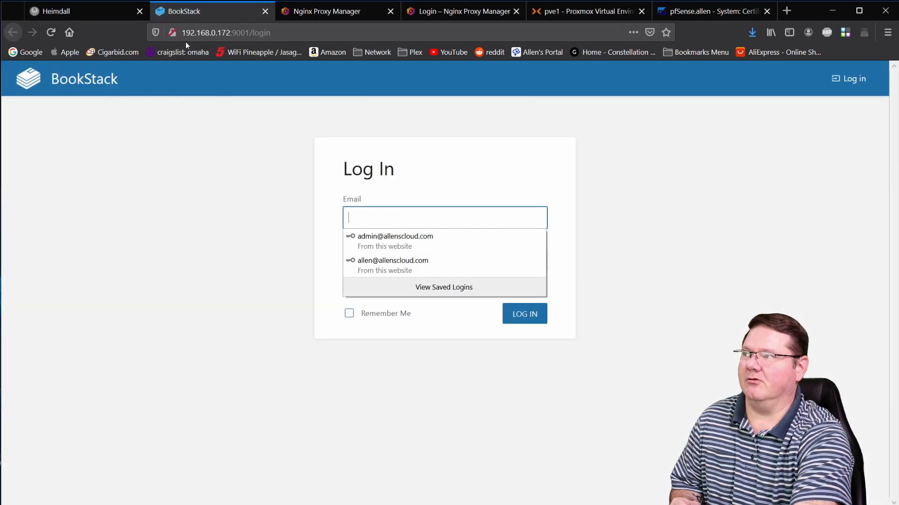
mouse_move(171, 33)
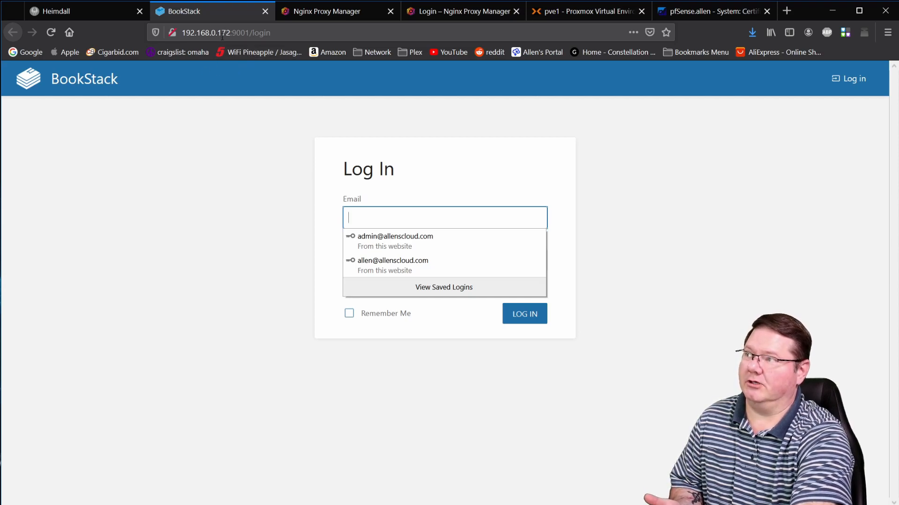
mouse_move(277, 32)
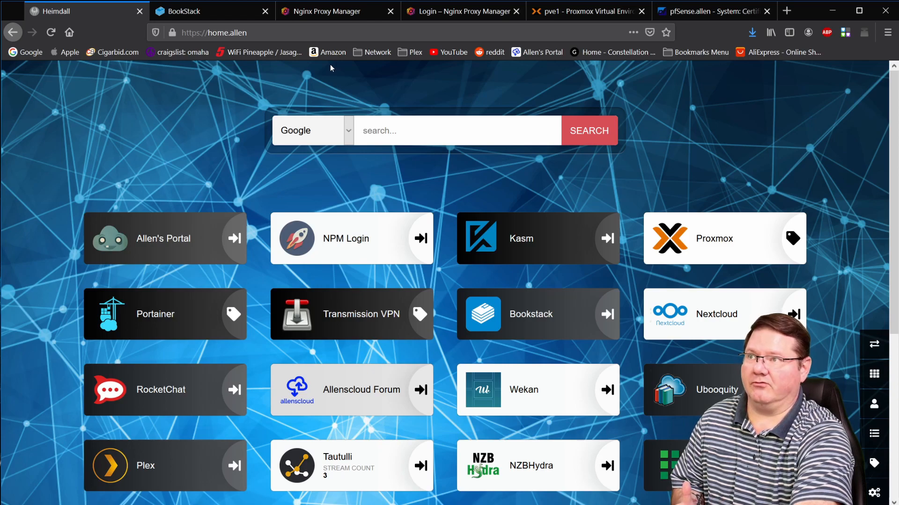
mouse_move(345, 88)
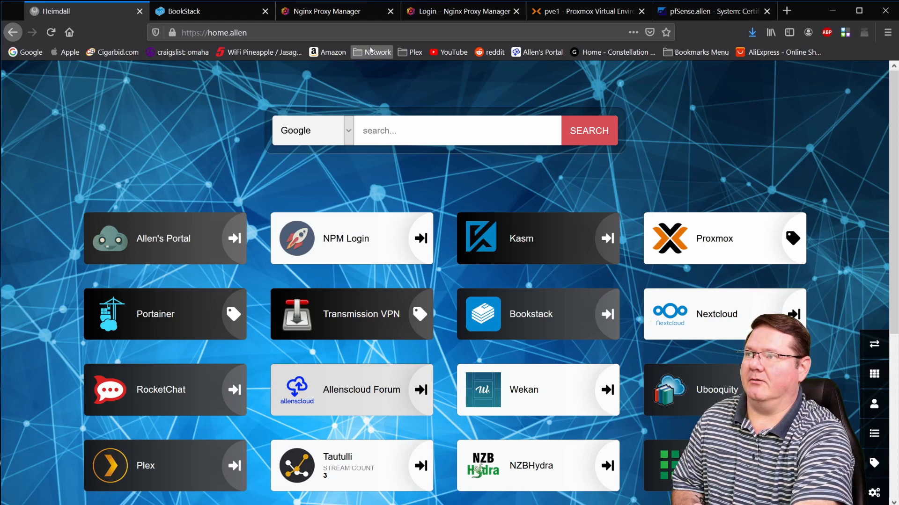
mouse_move(584, 11)
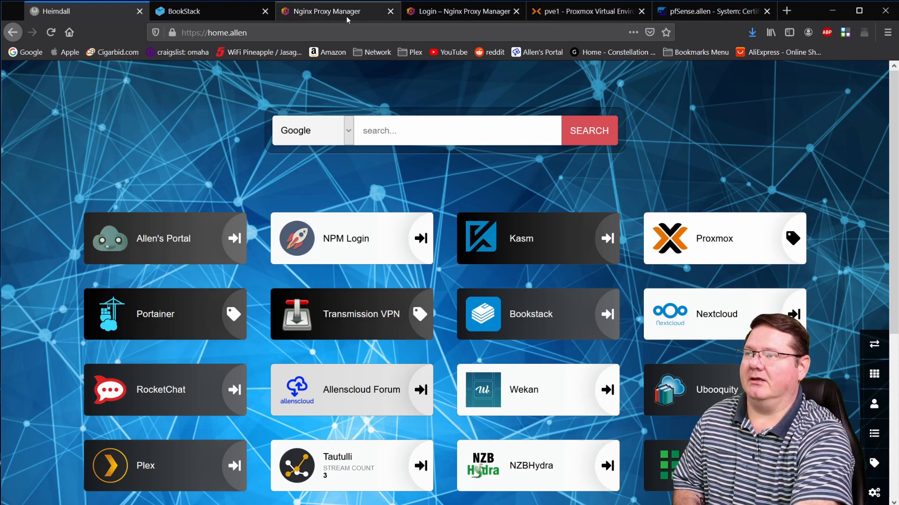
mouse_move(322, 11)
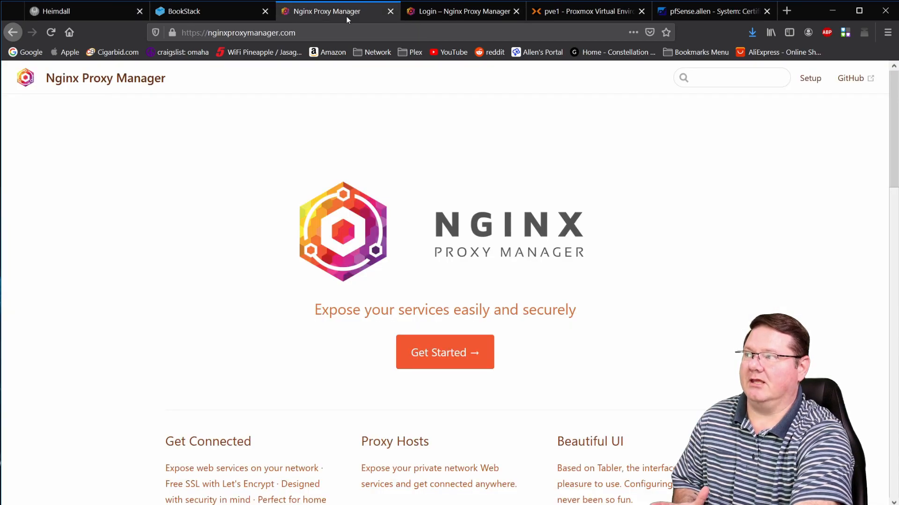
mouse_move(243, 186)
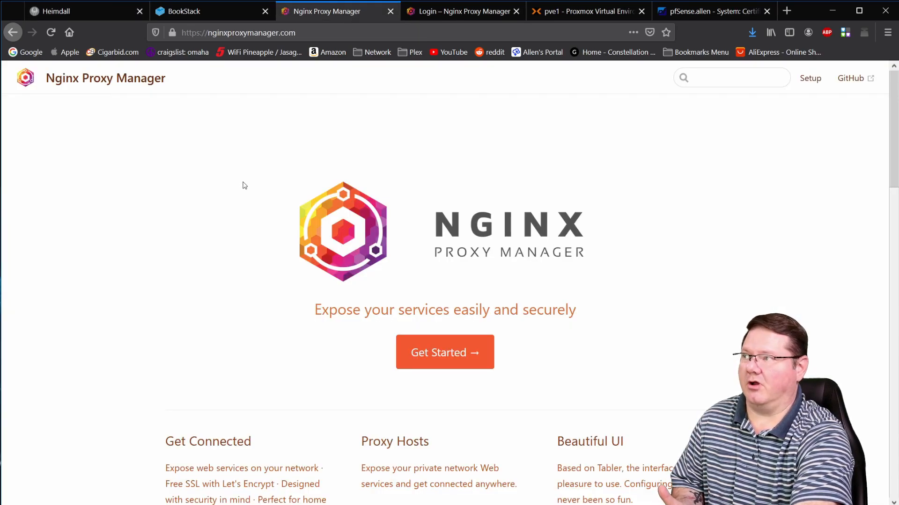
mouse_move(272, 205)
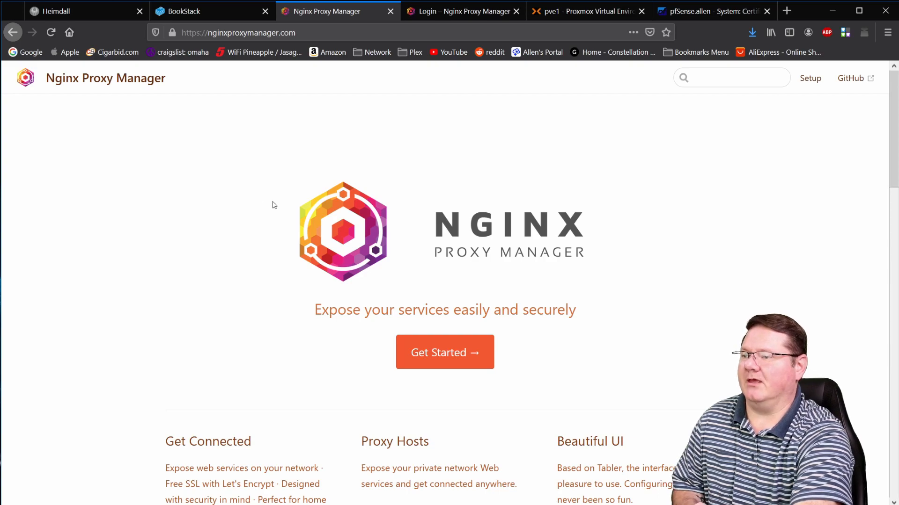
Scroll down the nginxproxymanager.com homepage about exposing services securely
scroll(down, 3)
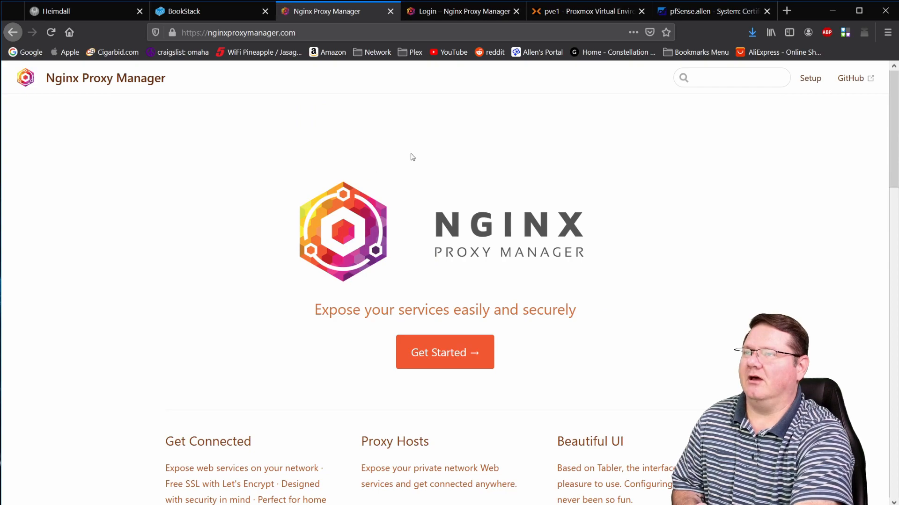
mouse_move(539, 111)
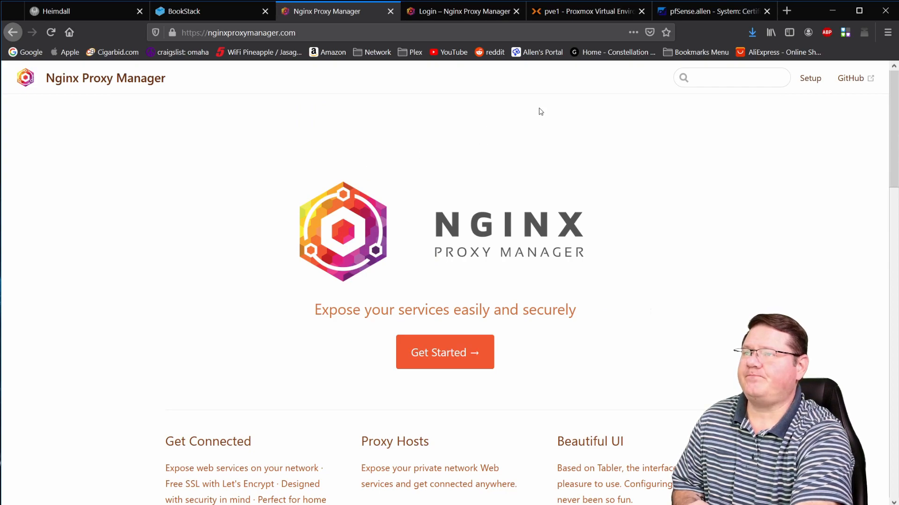
Show pfSense's certificate authorities, then the server certificates list down to npm.allen
click(712, 11)
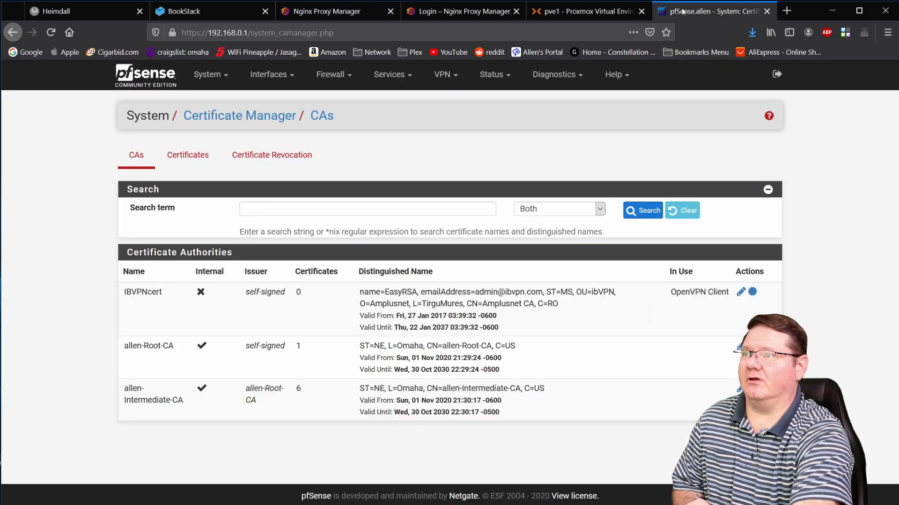
click(208, 73)
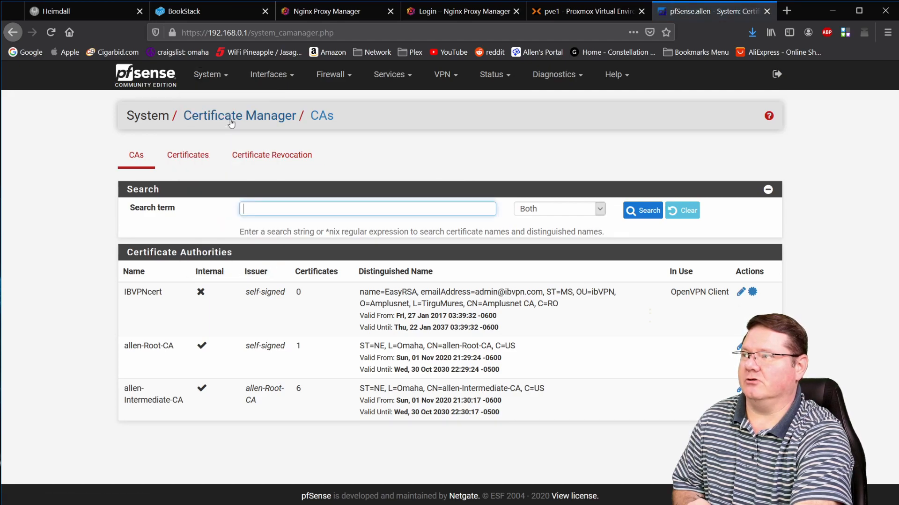
mouse_move(115, 371)
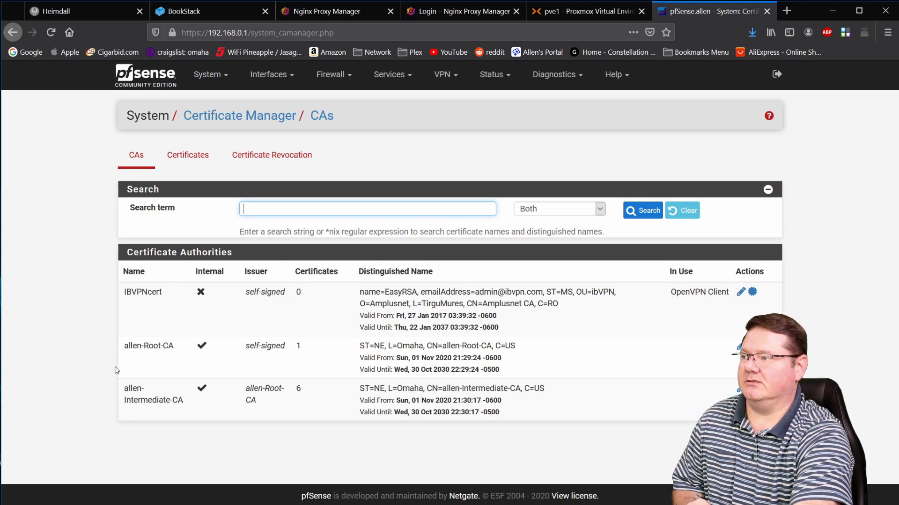
mouse_move(147, 404)
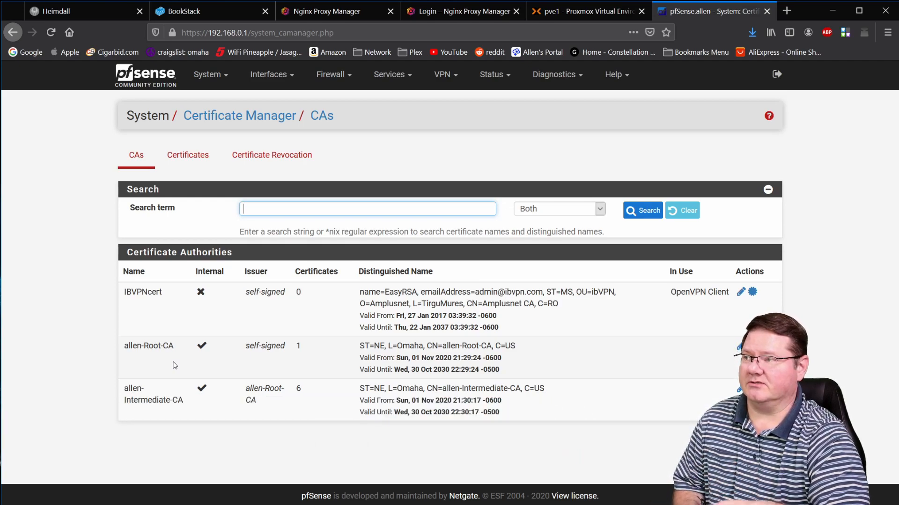
mouse_move(49, 295)
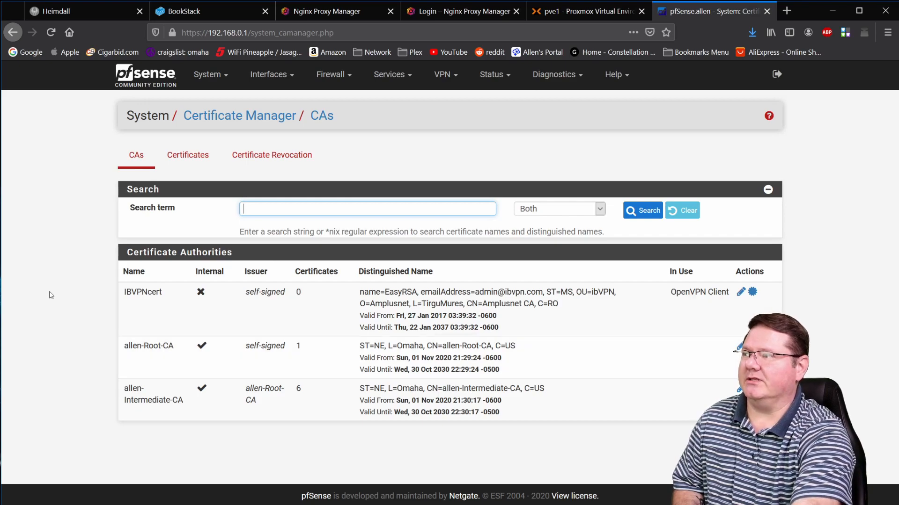
mouse_move(170, 391)
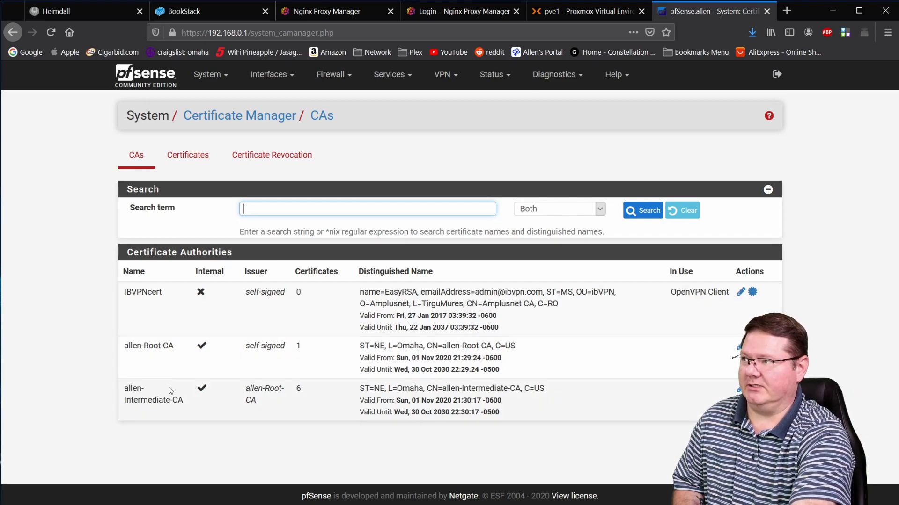
click(188, 154)
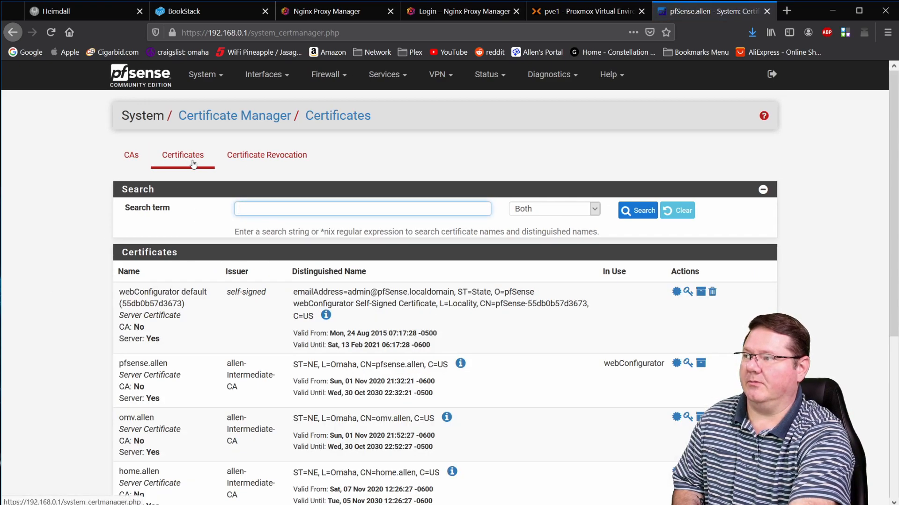
scroll(down, 3)
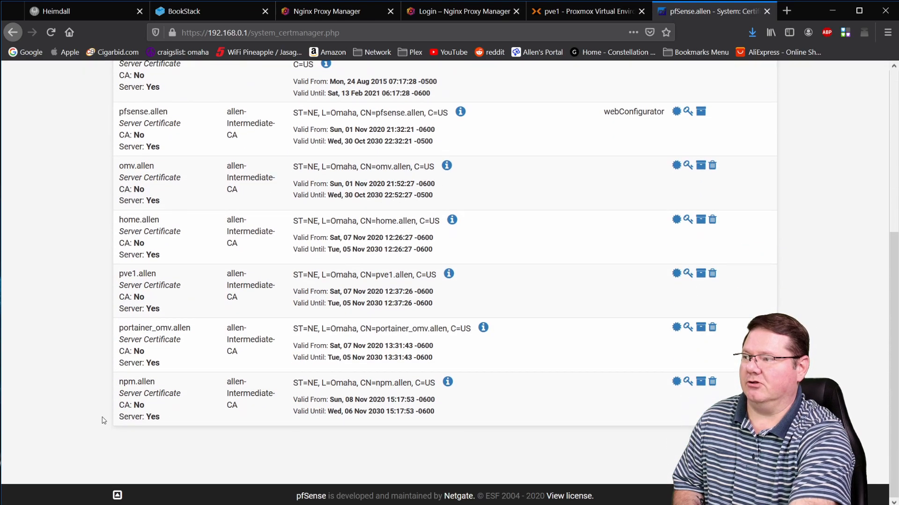
mouse_move(244, 454)
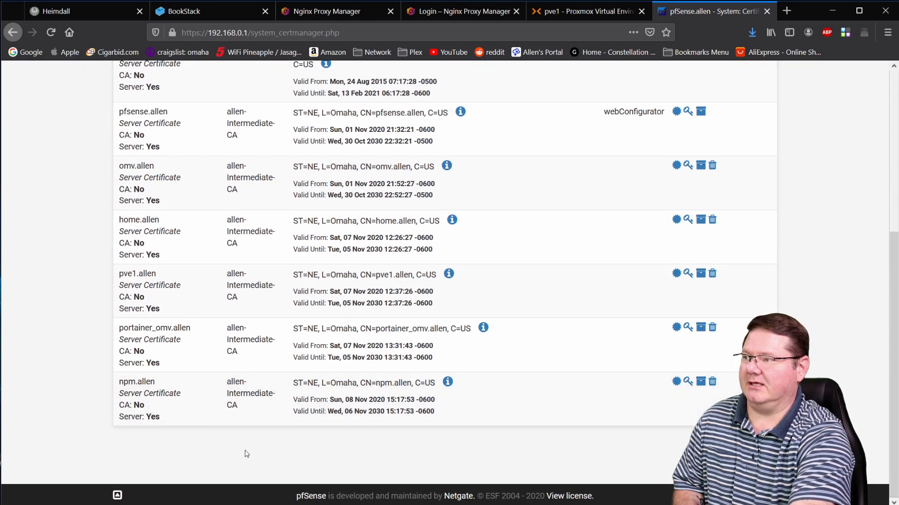
mouse_move(199, 415)
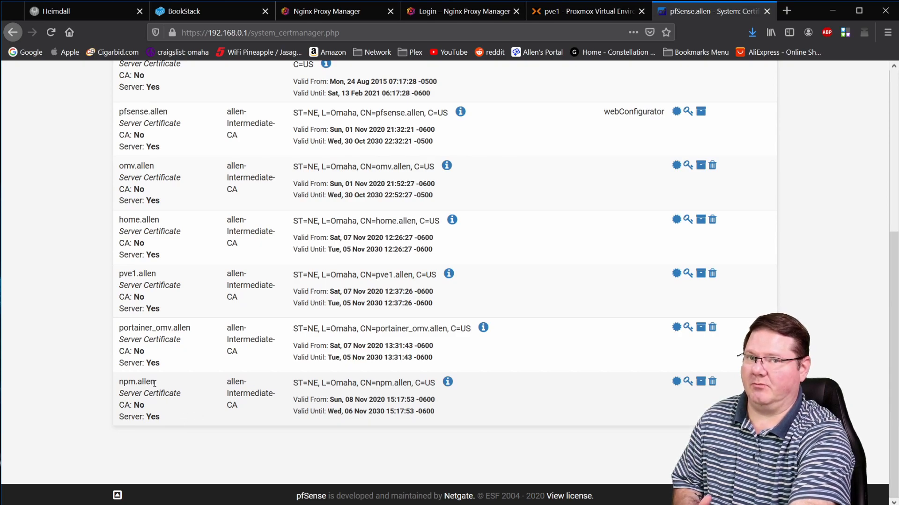
mouse_move(548, 414)
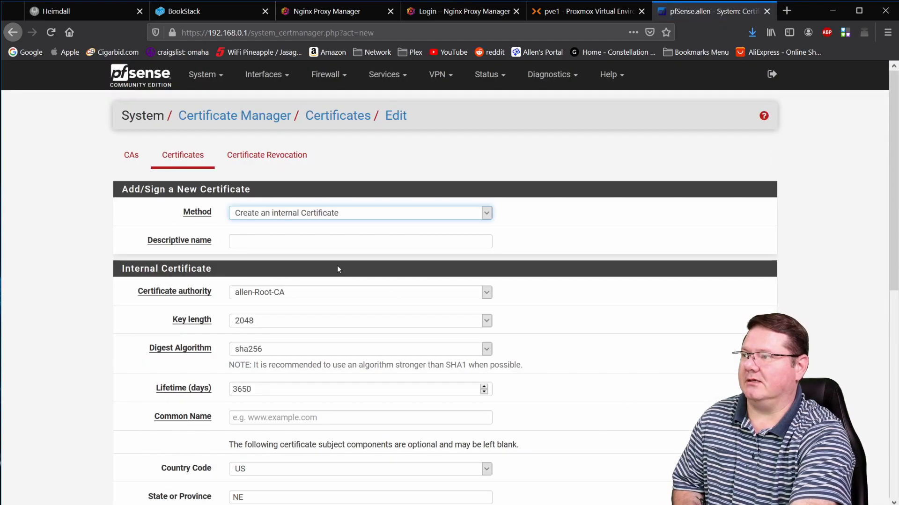
mouse_move(347, 226)
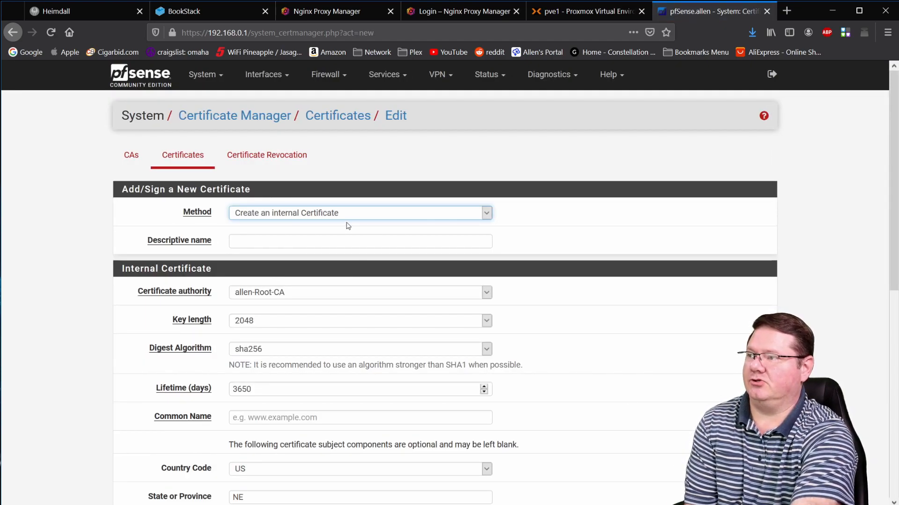
Name the new certificate bookstack.allen and have allen-Intermediate-CA sign it
click(360, 241)
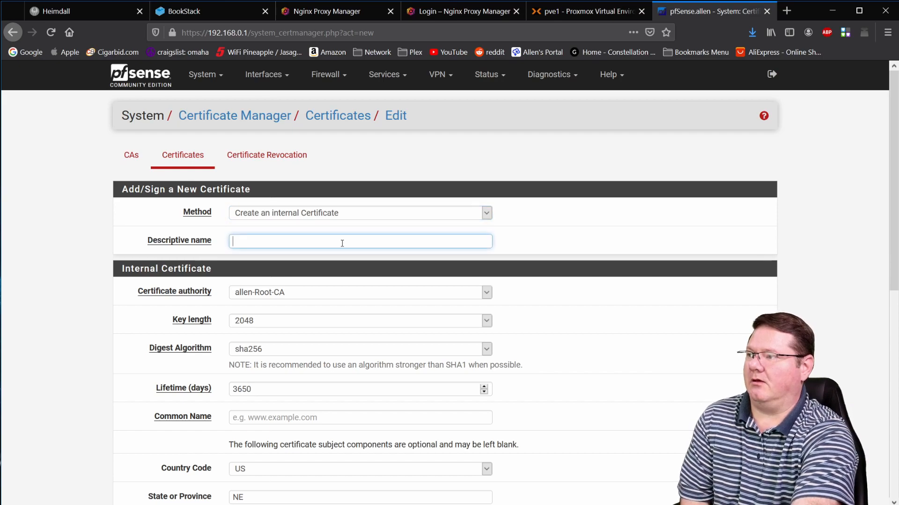
text(b)
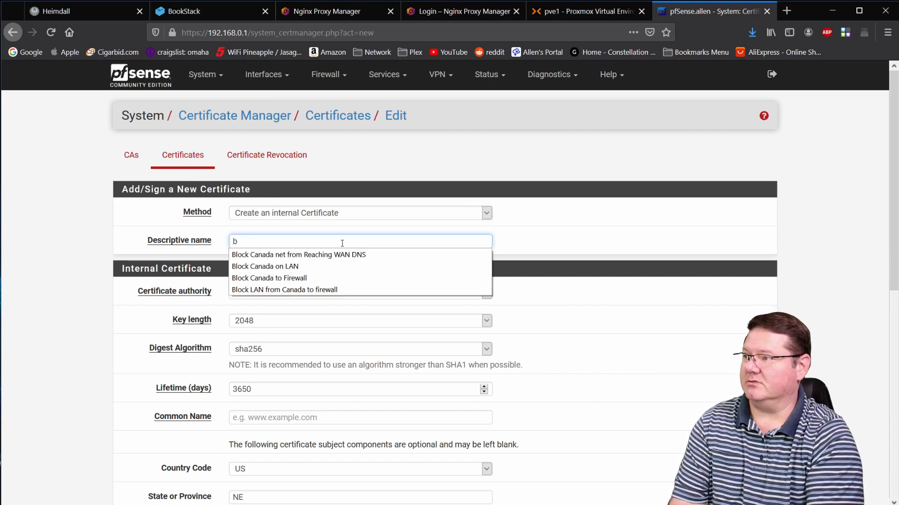
text(ookstack.)
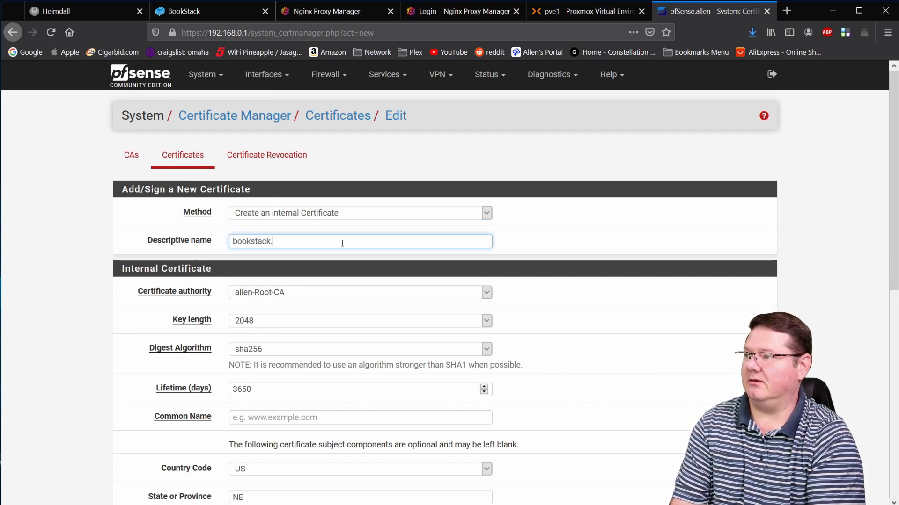
text(allen)
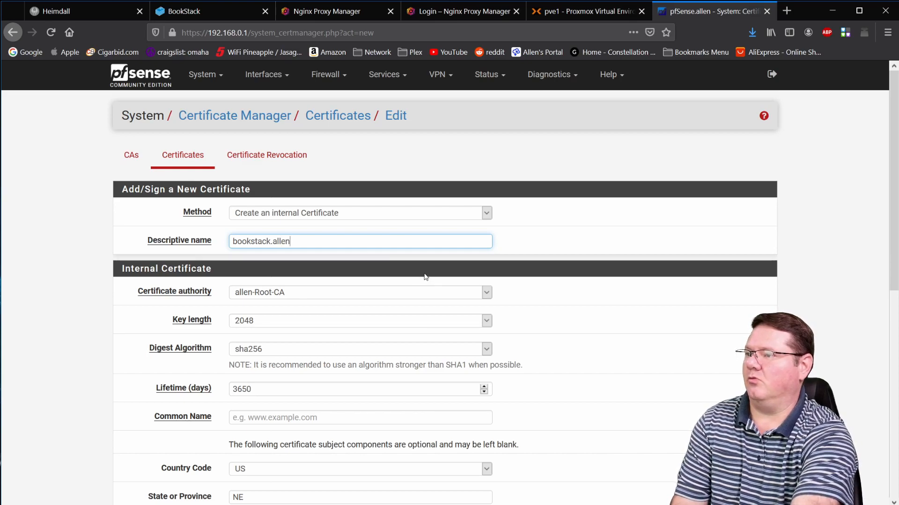
click(486, 292)
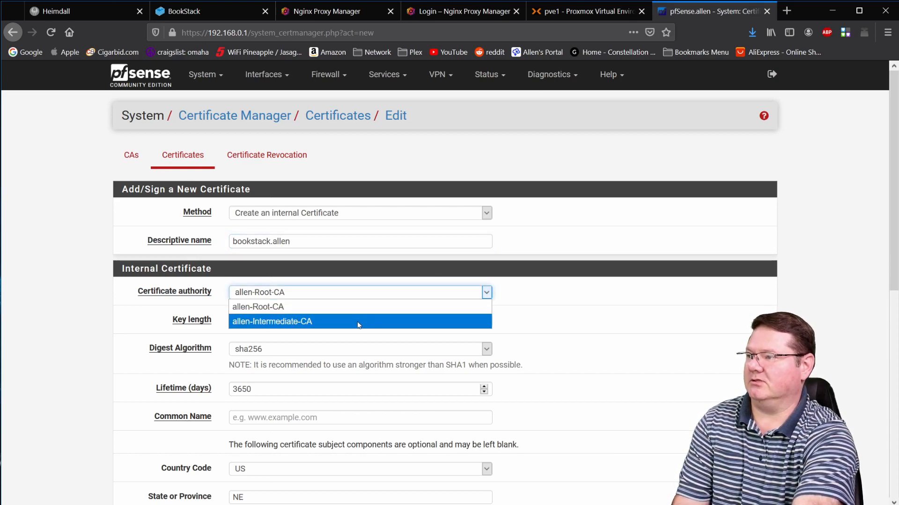
click(357, 321)
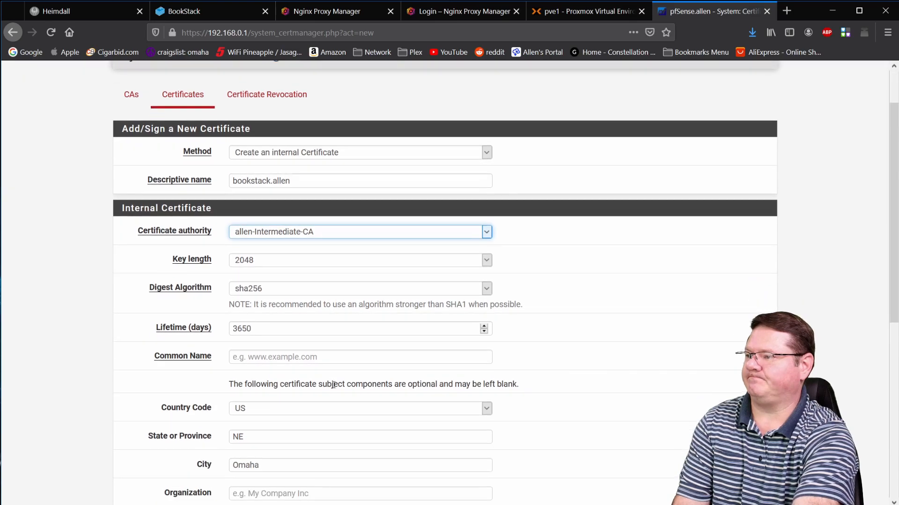
Set the common name to bookstack.allen and make it a server certificate
click(359, 356)
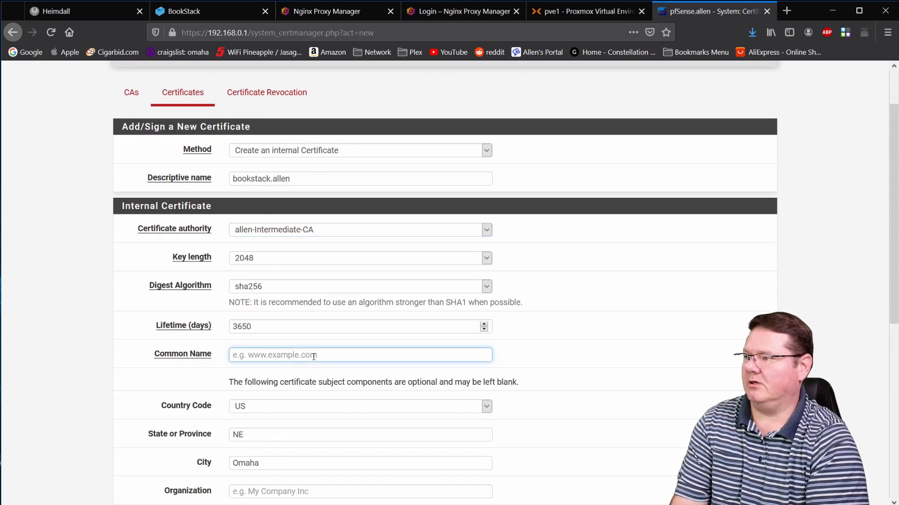
text(bookstack.allen)
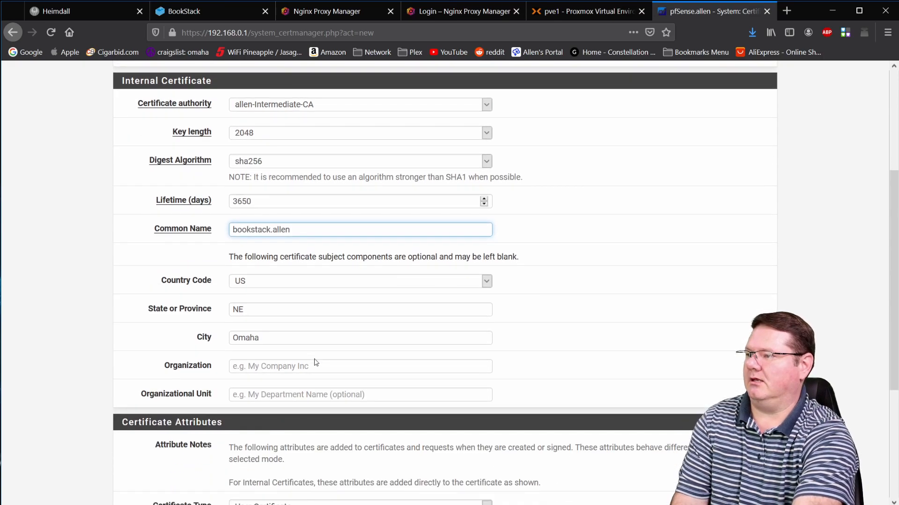
scroll(down, 3)
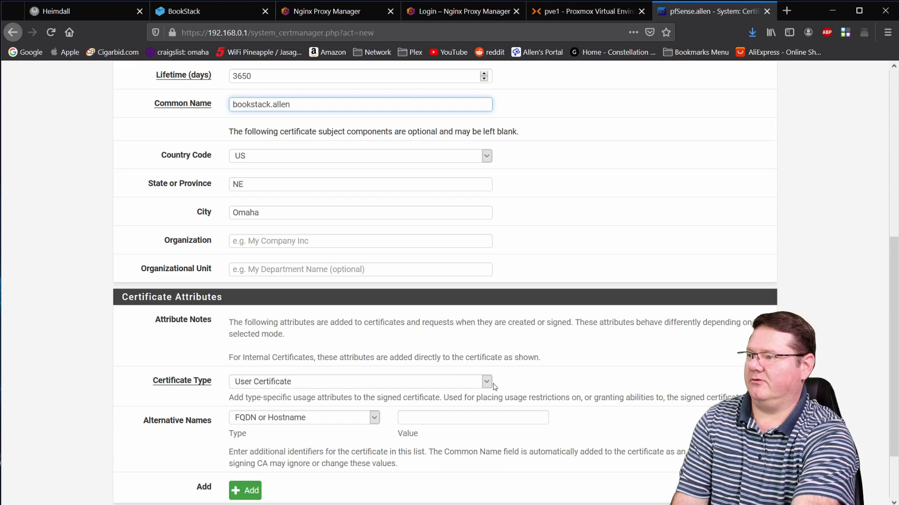
click(486, 382)
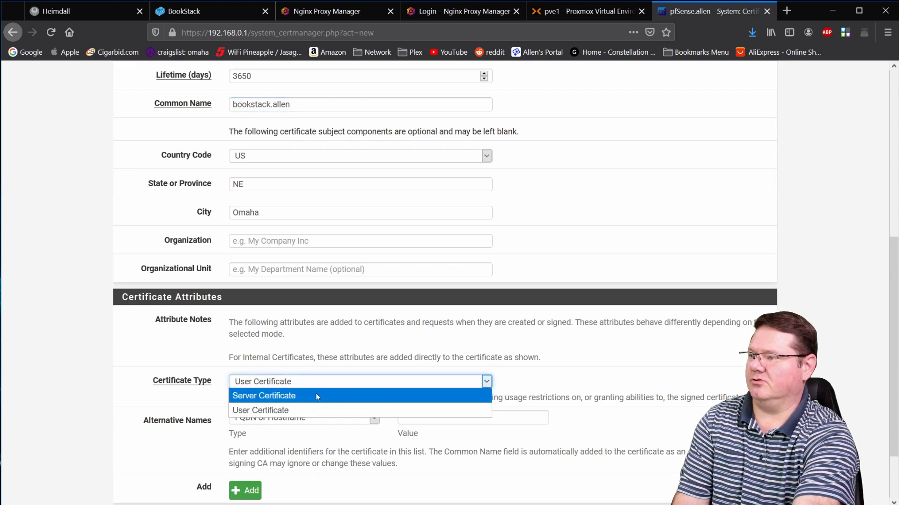
click(264, 395)
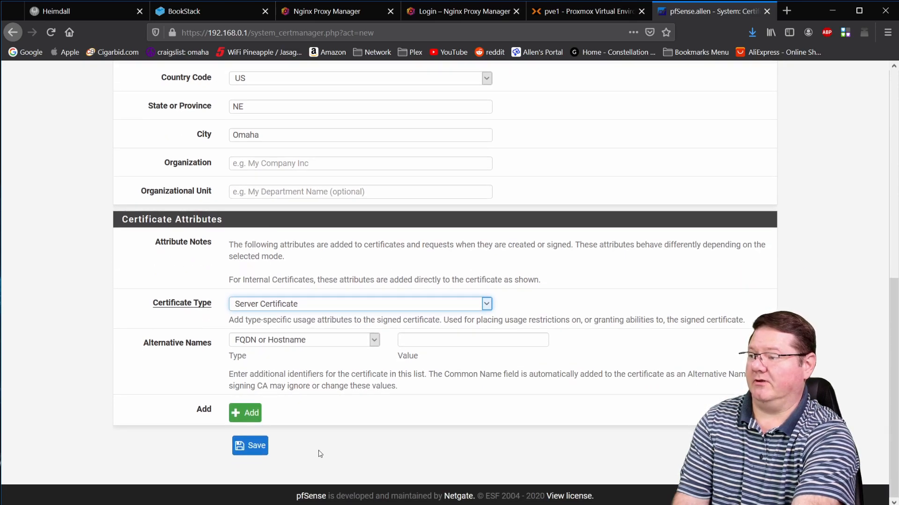
Save the bookstack.allen certificate and download its certificate and private key files
click(249, 445)
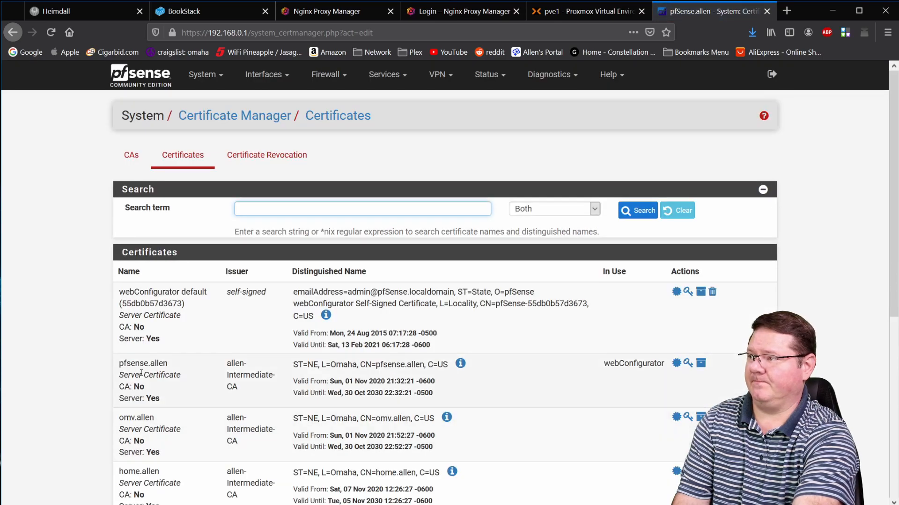
scroll(down, 3)
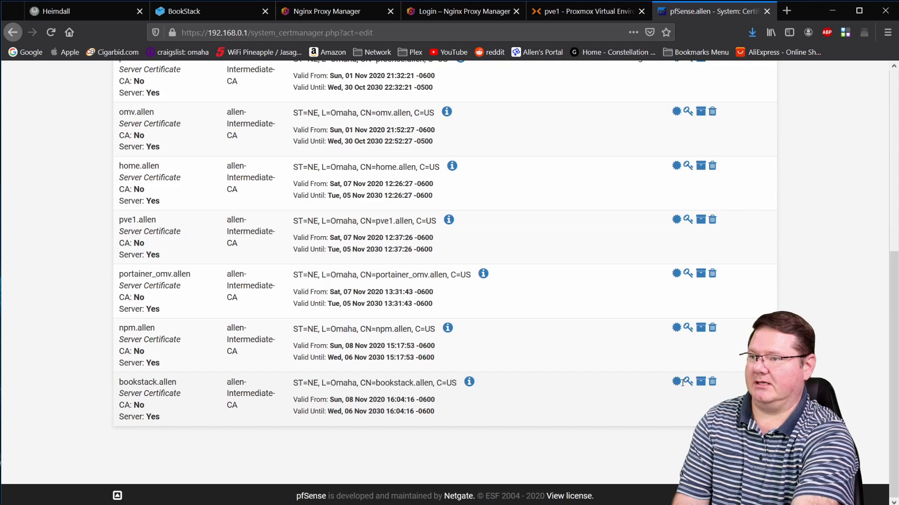
mouse_move(675, 382)
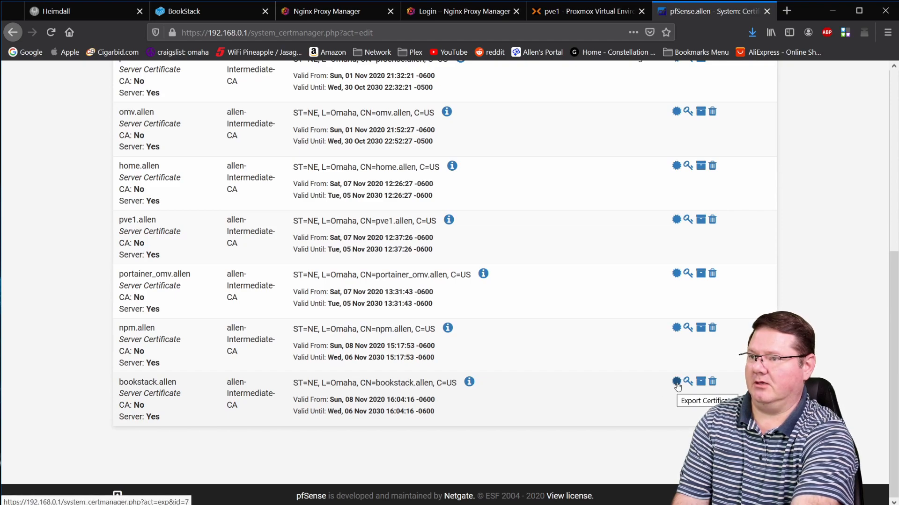
click(675, 382)
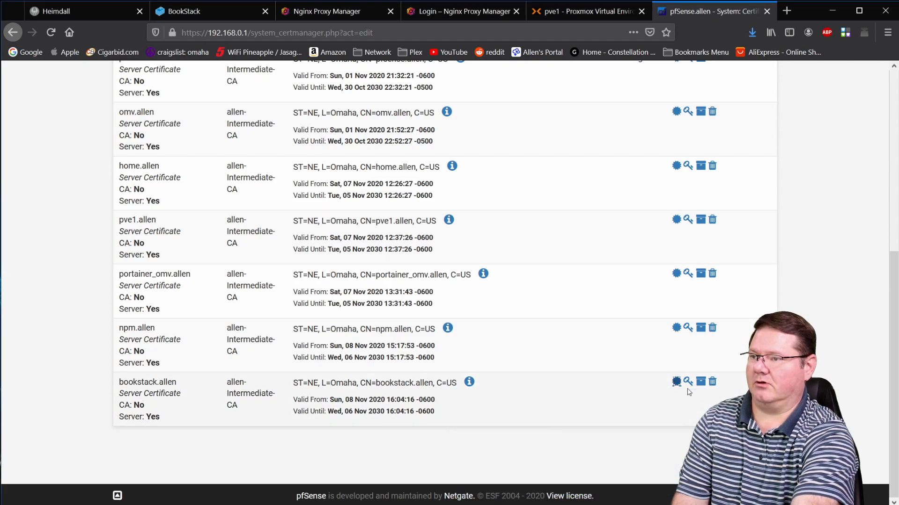
click(674, 382)
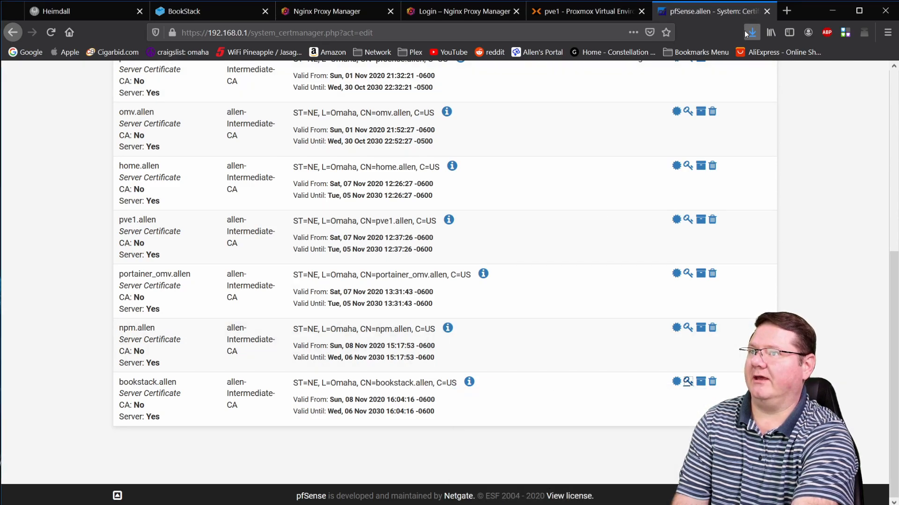
mouse_move(444, 142)
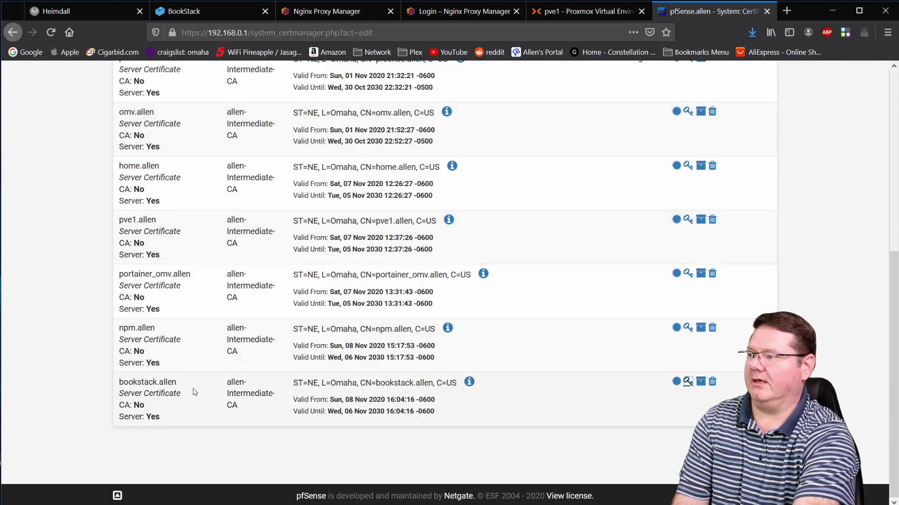
mouse_move(190, 397)
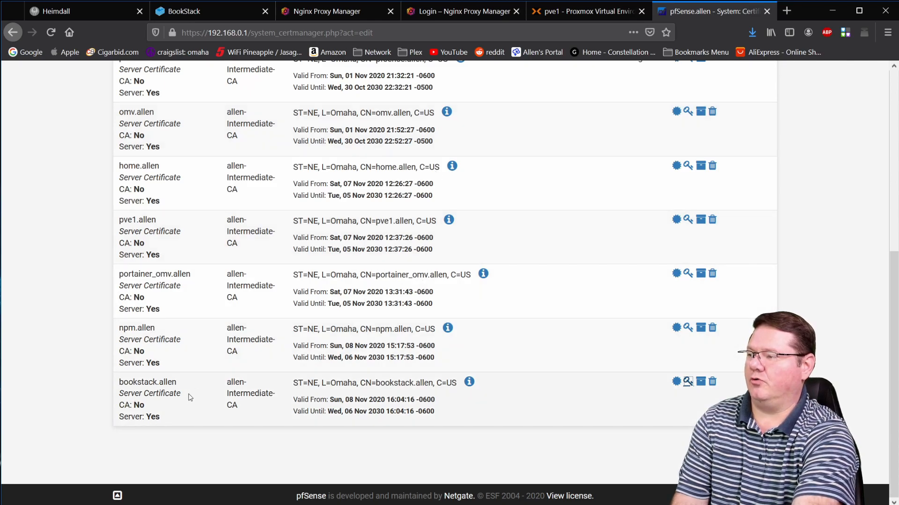
Go to Services > DNS Resolver and scroll to the Host Overrides table for the allen domain
scroll(up, 3)
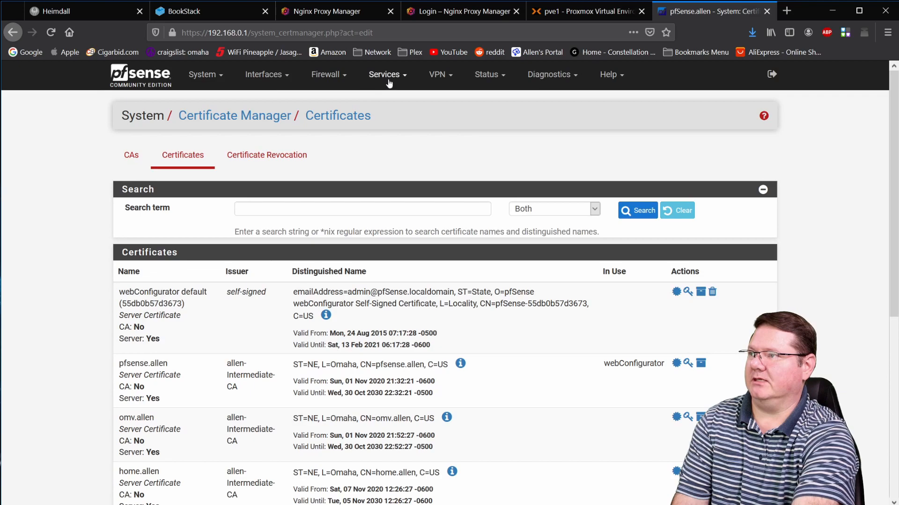
click(385, 75)
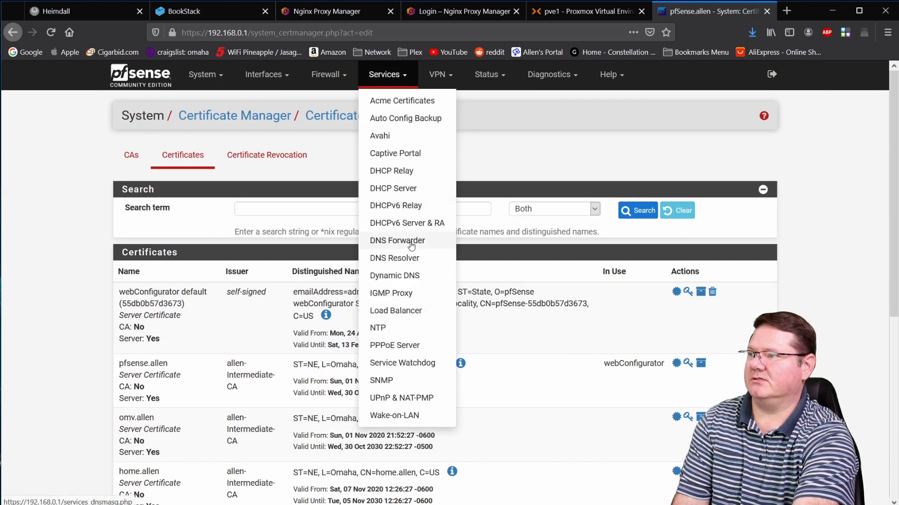
click(394, 259)
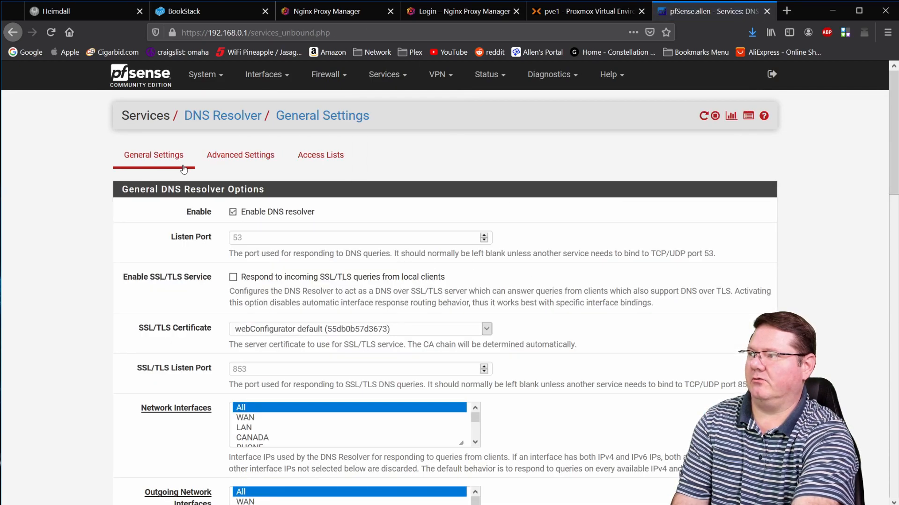
scroll(down, 3)
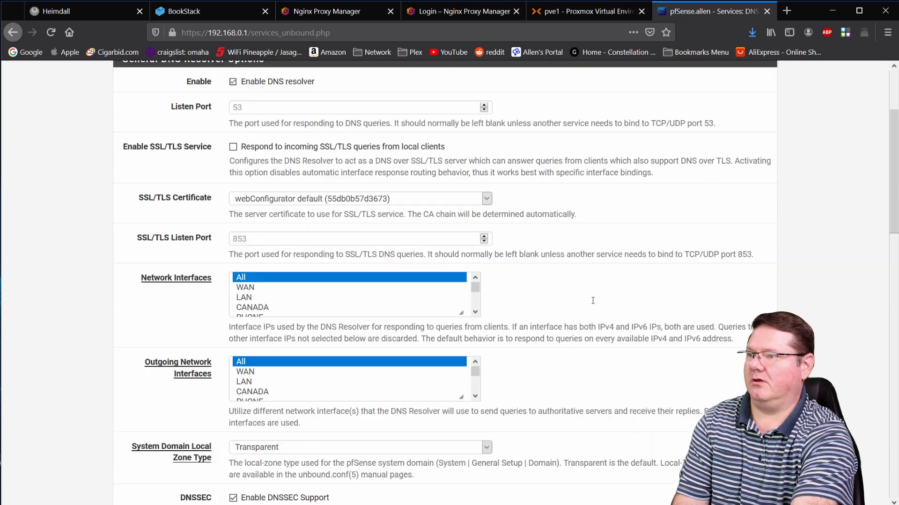
scroll(down, 3)
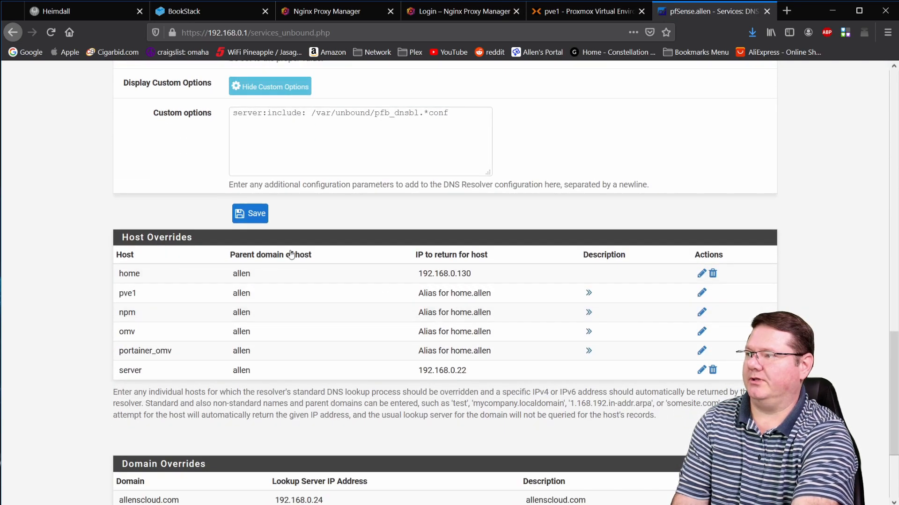
mouse_move(143, 269)
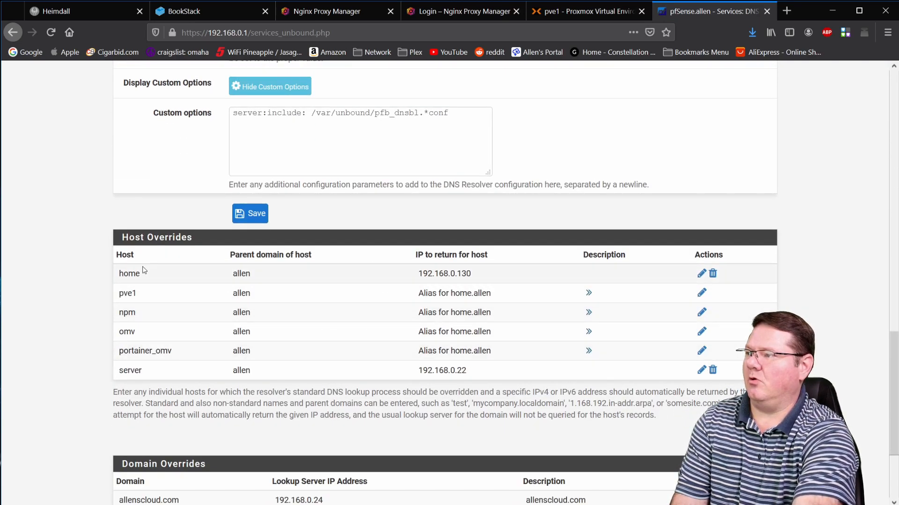
mouse_move(666, 285)
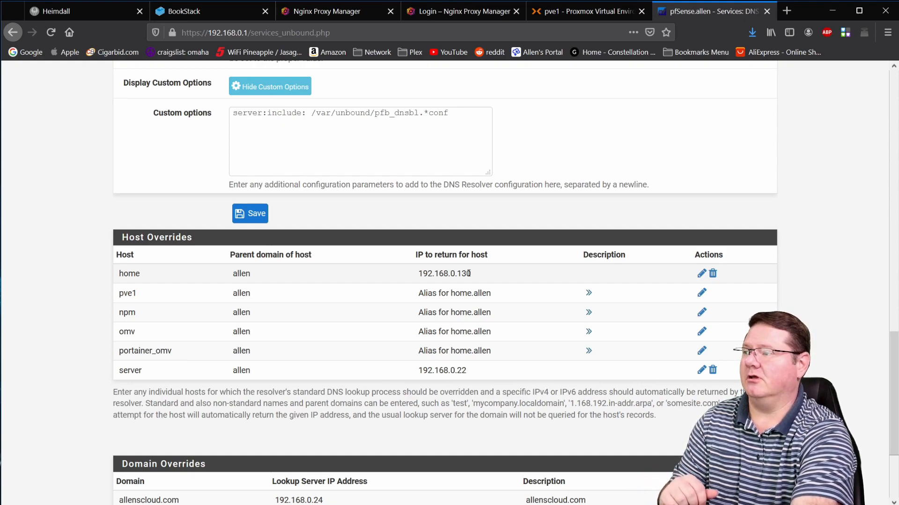
mouse_move(548, 291)
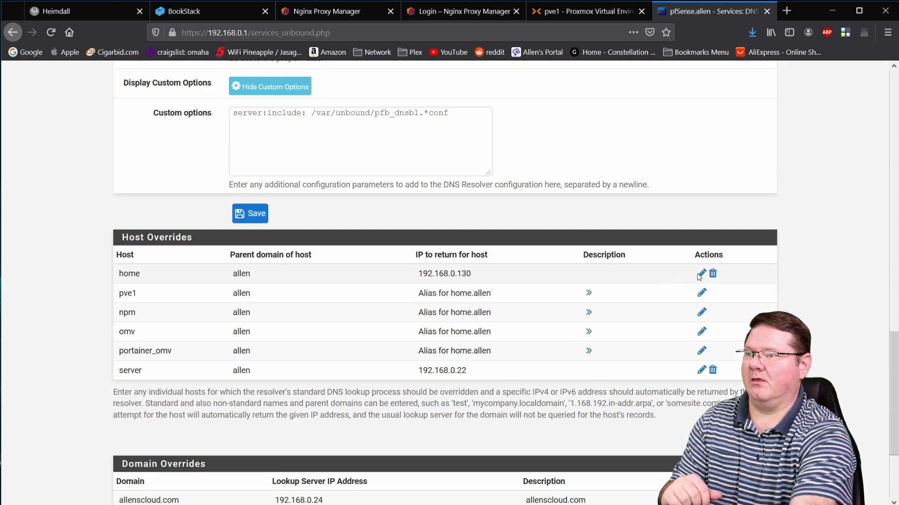
Add bookstack in the allen domain as an extra name on the home host override and save it
click(700, 273)
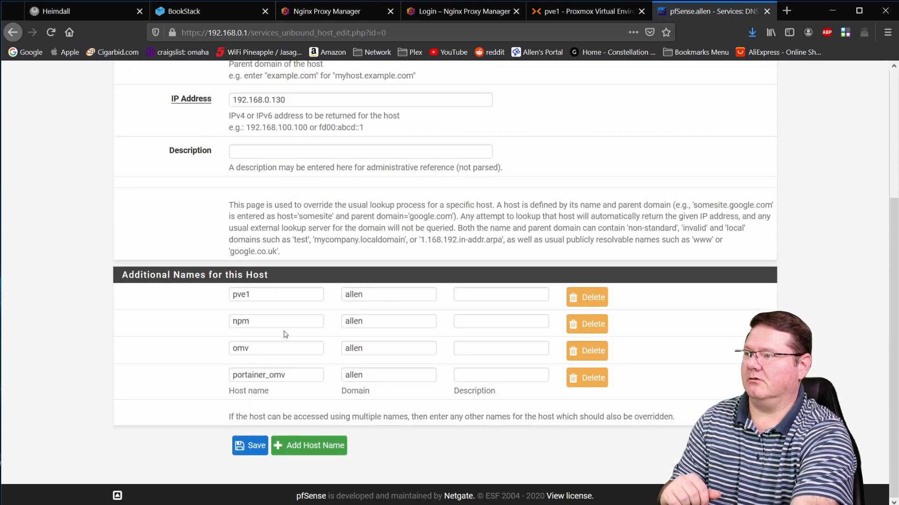
mouse_move(404, 389)
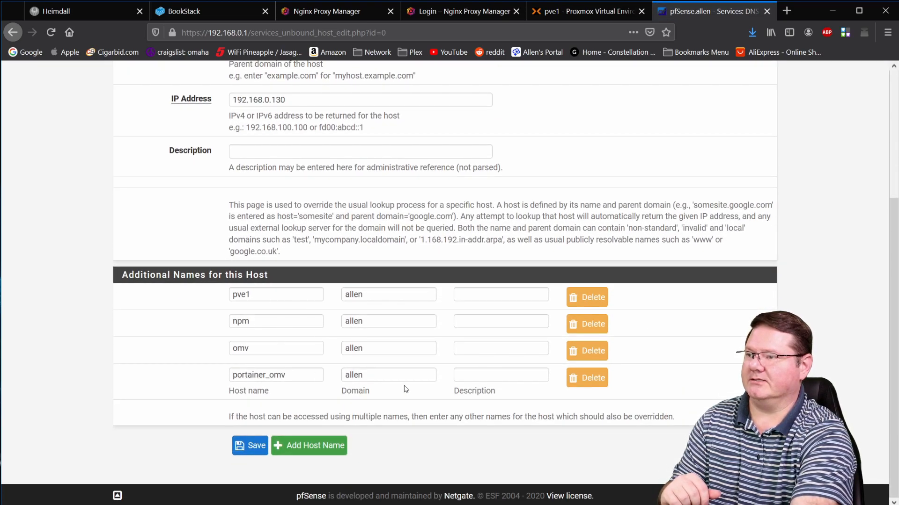
click(308, 446)
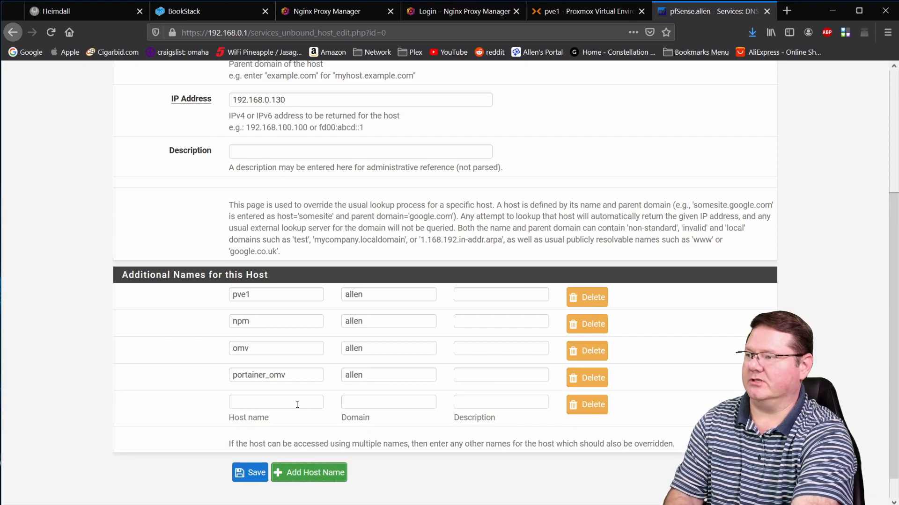
text(b)
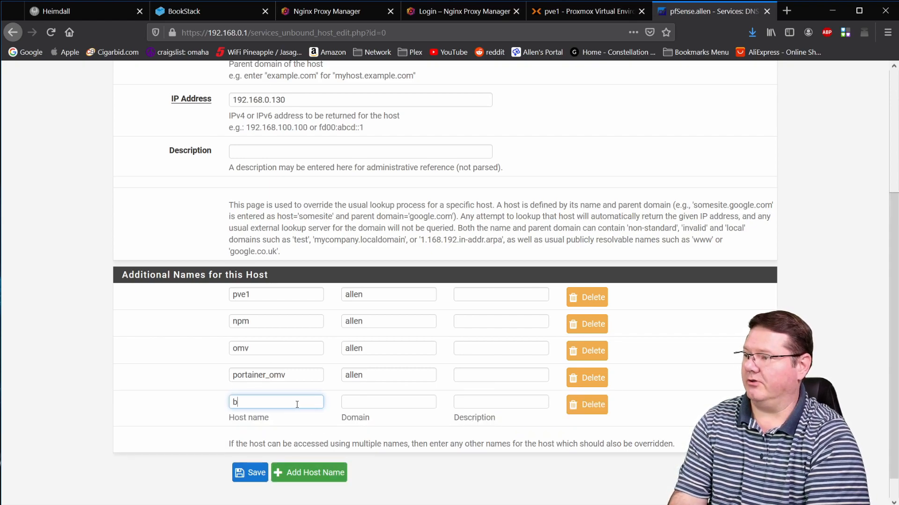
text(ookstack)
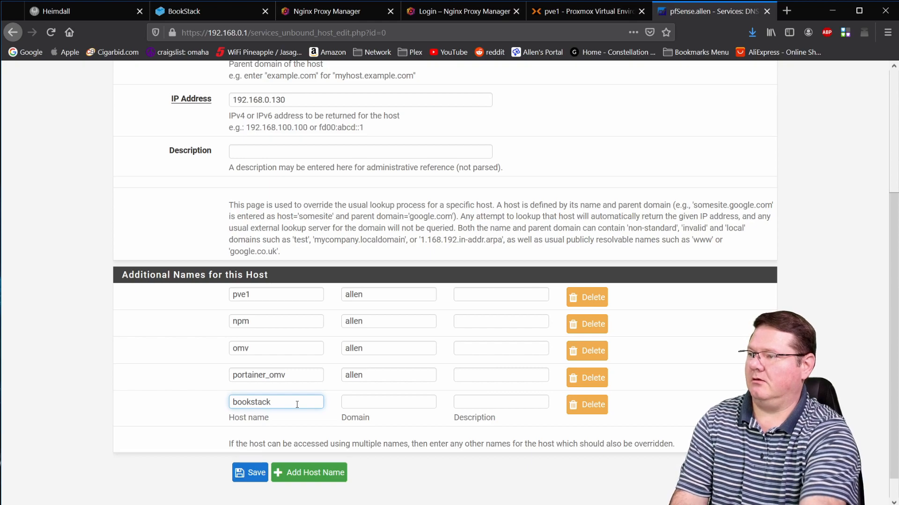
click(388, 401)
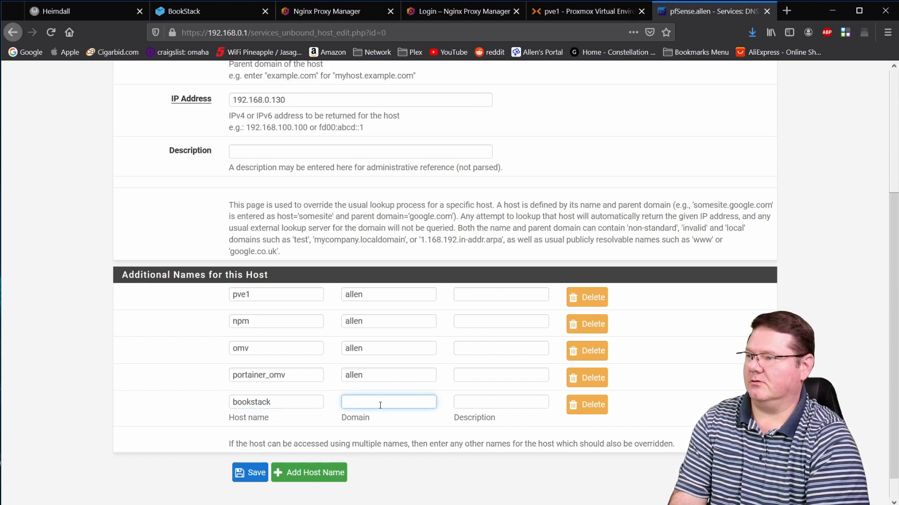
text(allen)
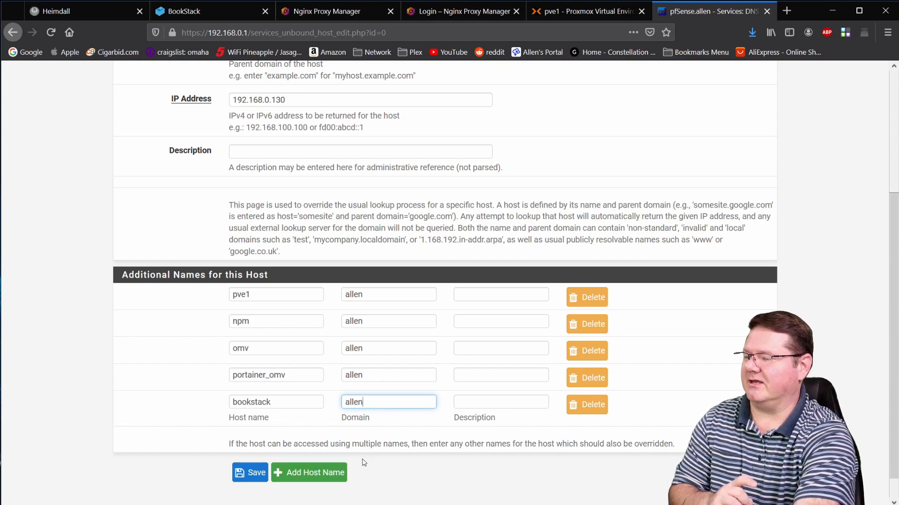
click(251, 473)
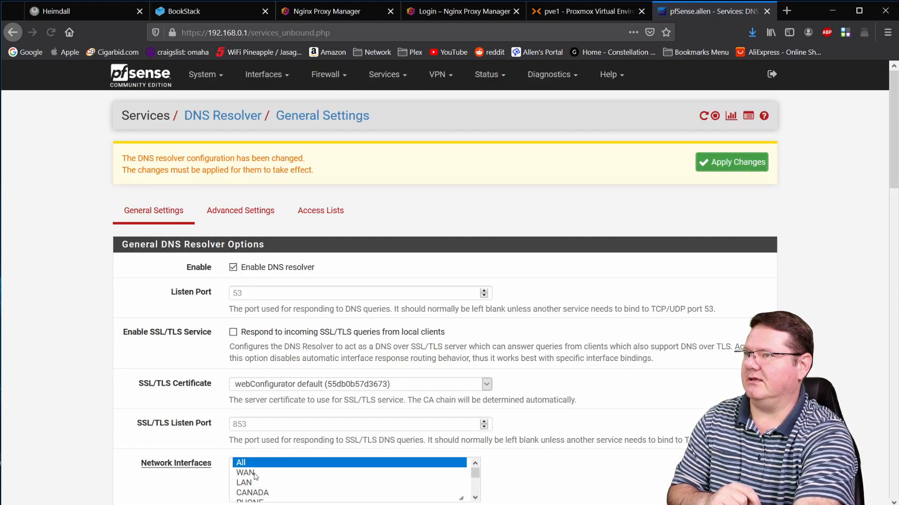
Apply the DNS Resolver configuration changes
click(731, 162)
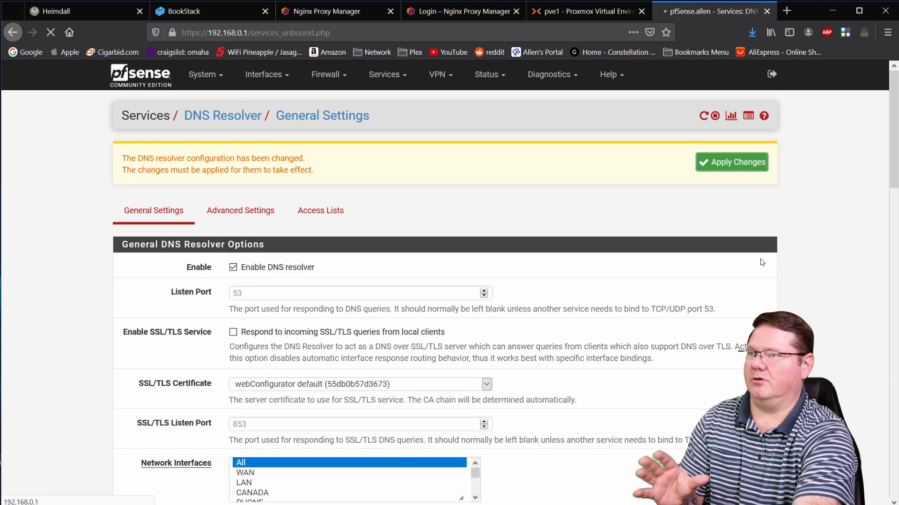
click(731, 162)
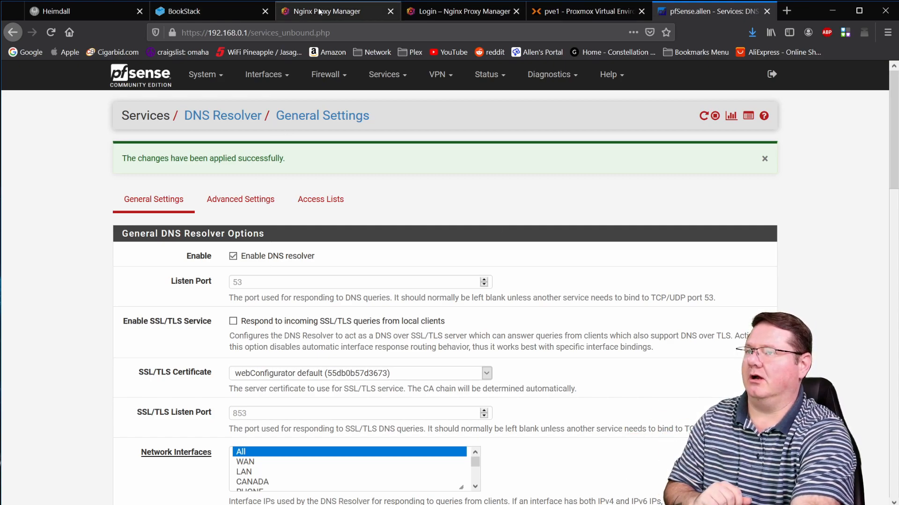
mouse_move(327, 11)
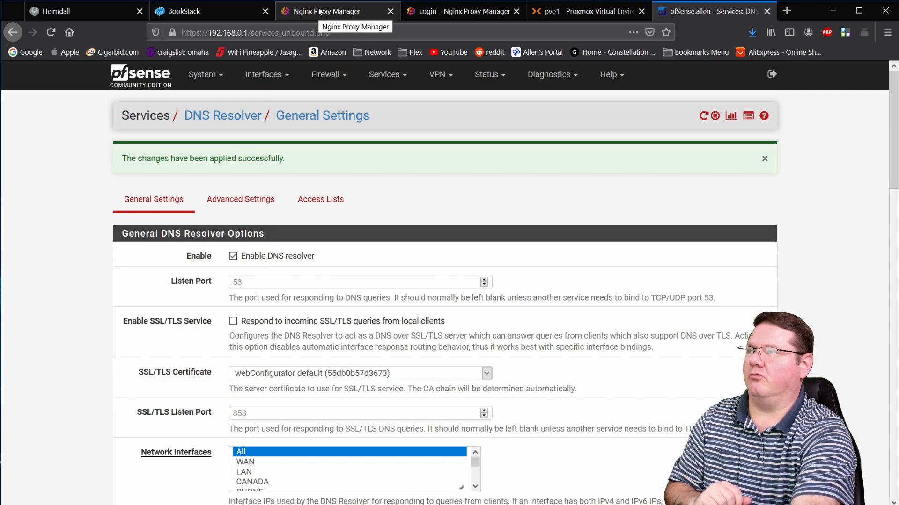
Sign in at npm.allen, list the SSL certificates and start adding a new one
click(325, 11)
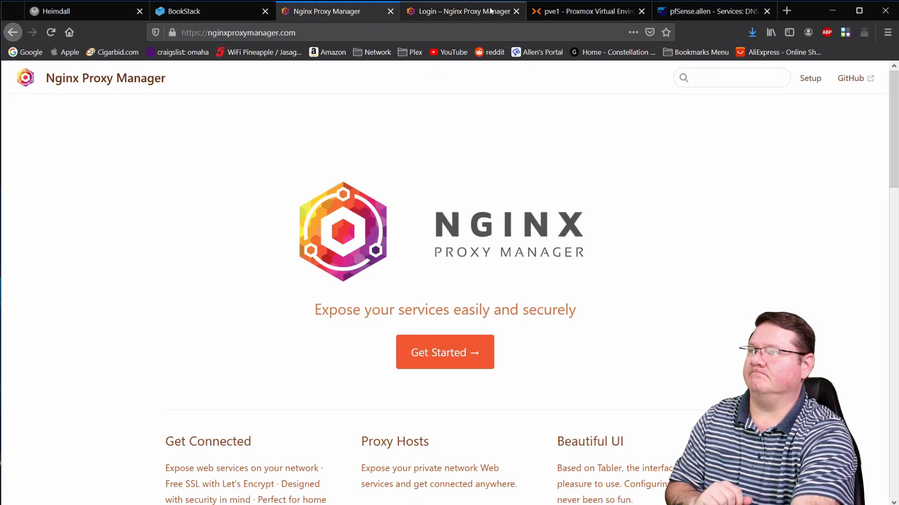
click(458, 11)
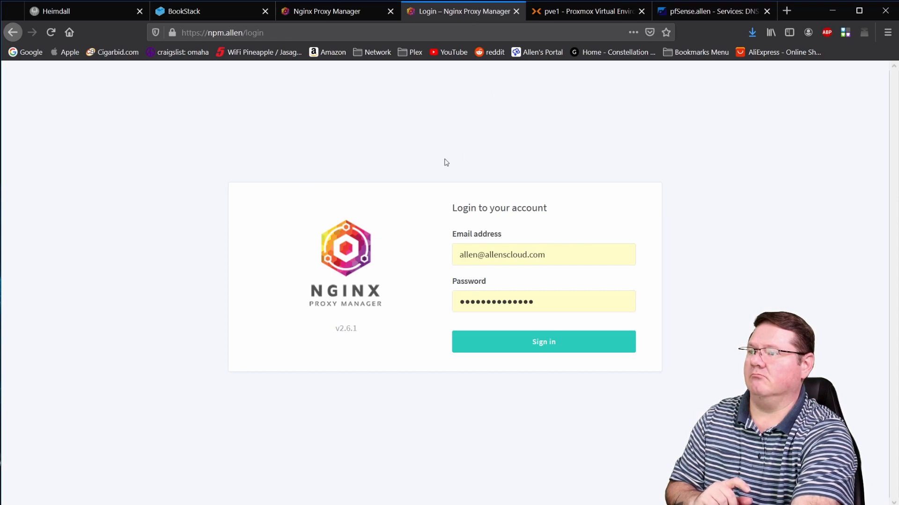
mouse_move(462, 367)
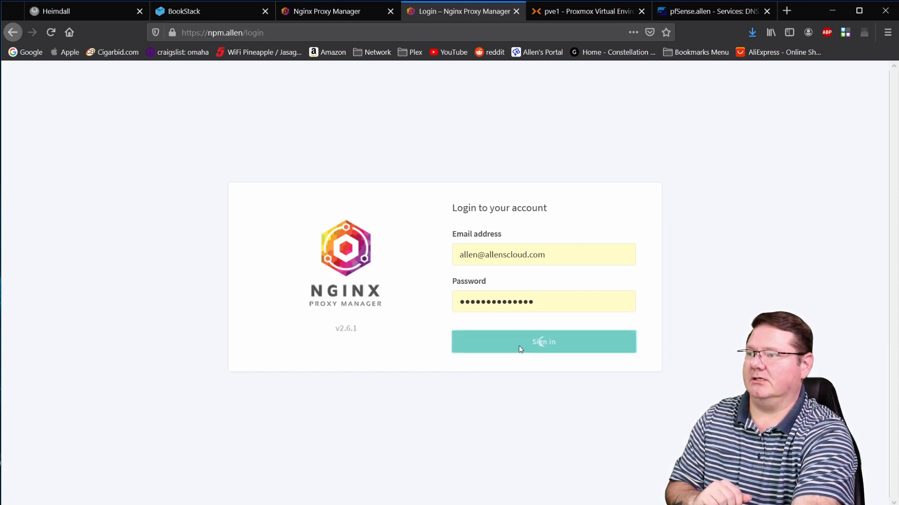
click(543, 342)
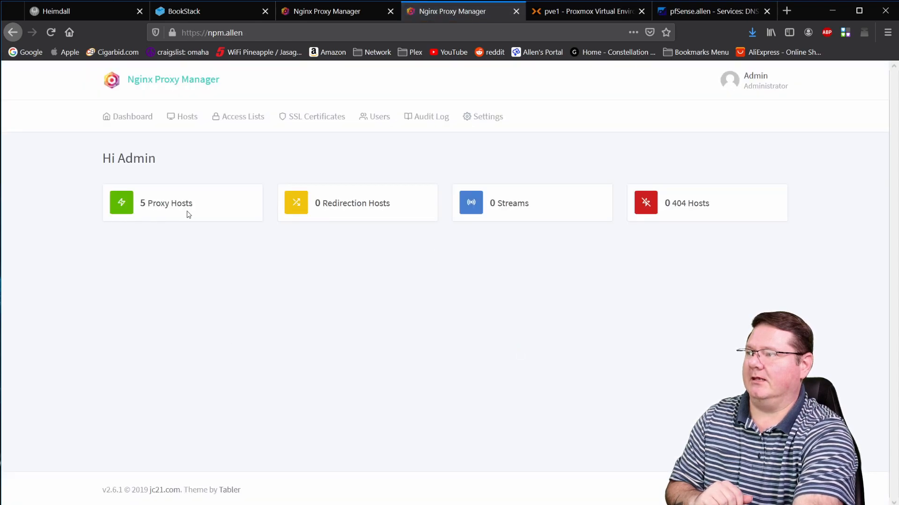
click(317, 117)
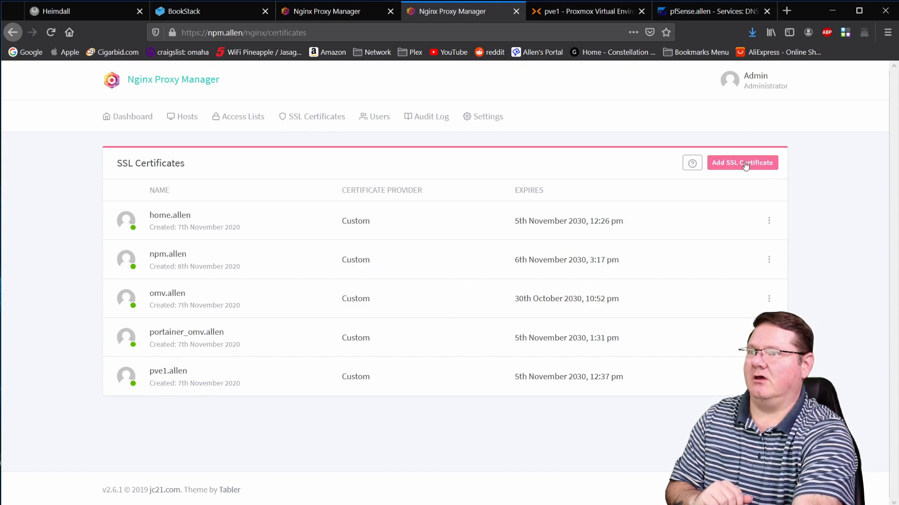
click(741, 162)
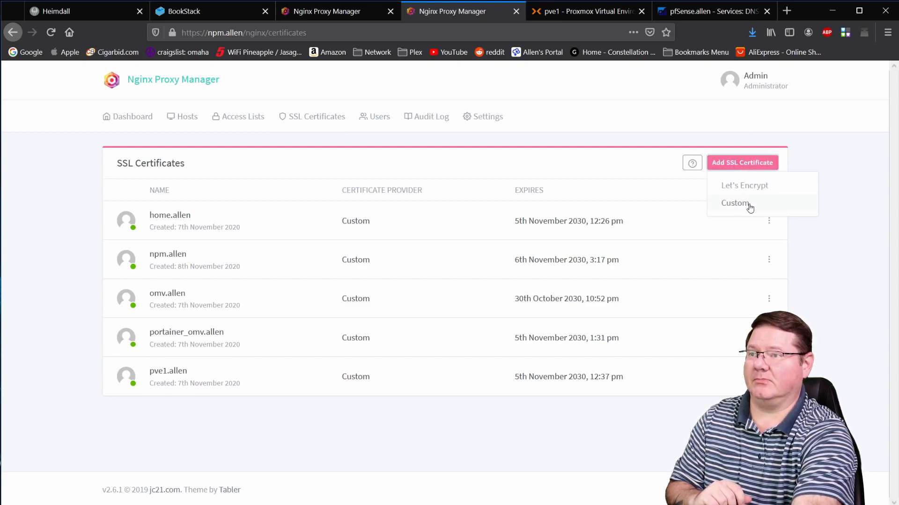
mouse_move(740, 206)
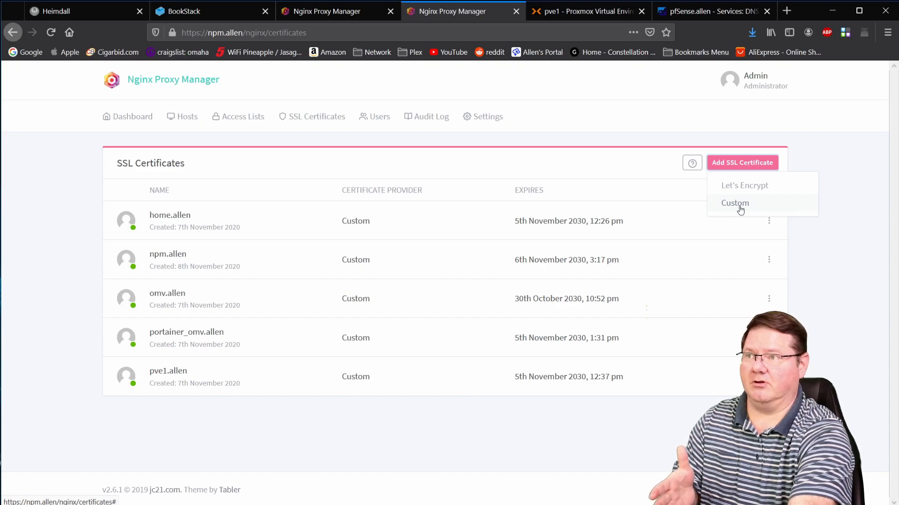
Begin a custom certificate named bookstack.allen and choose its key file from Downloads
click(734, 203)
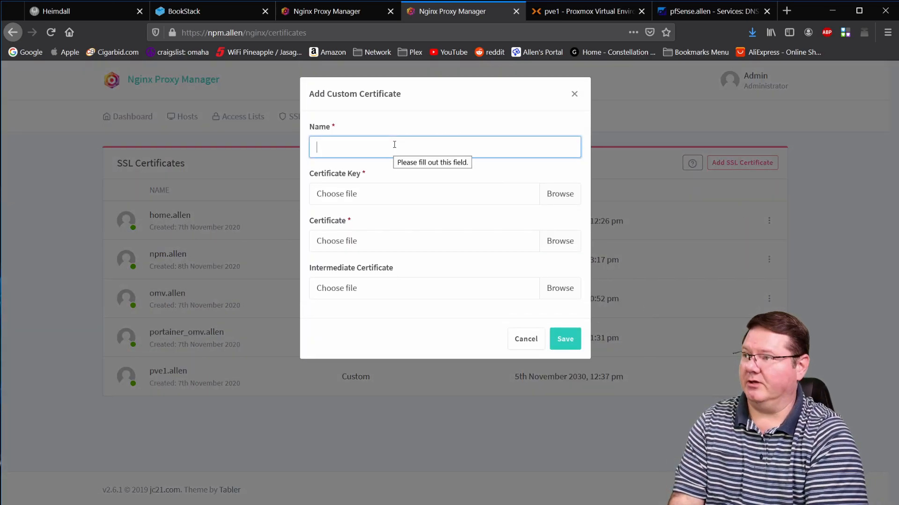
text(bookstack.)
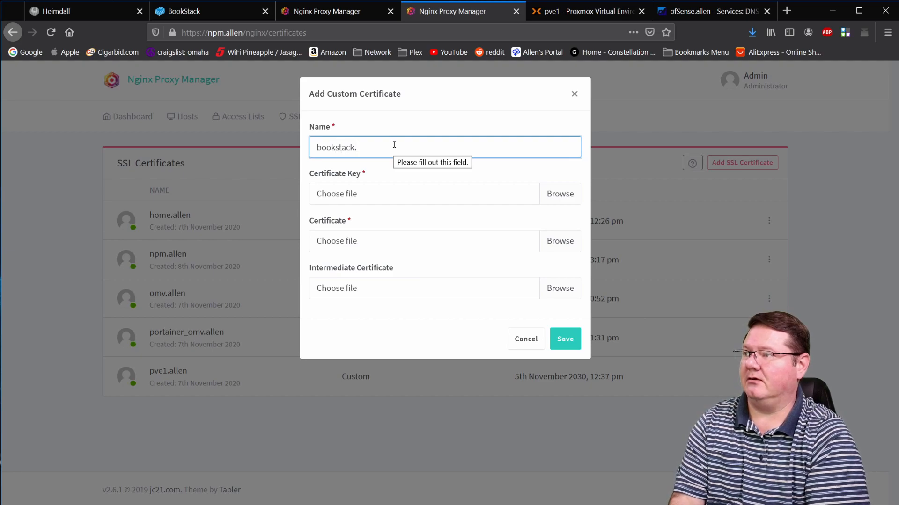
text(allen)
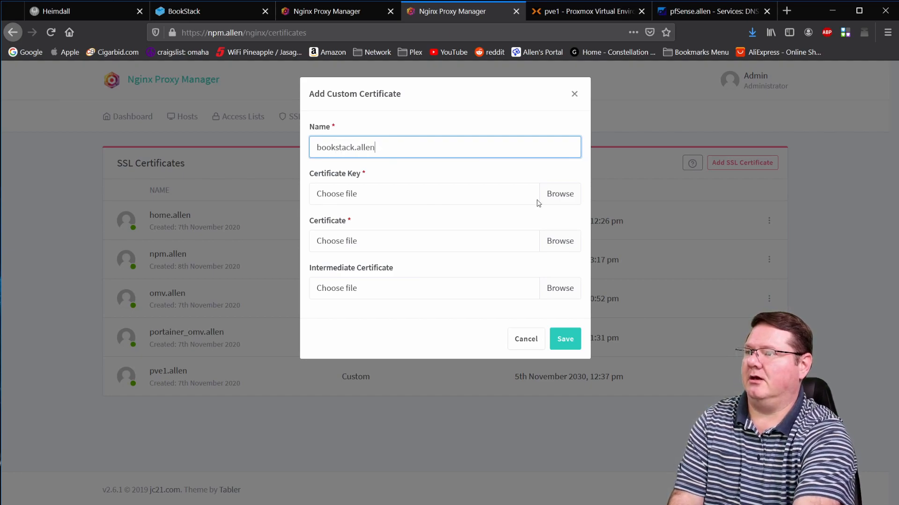
click(559, 193)
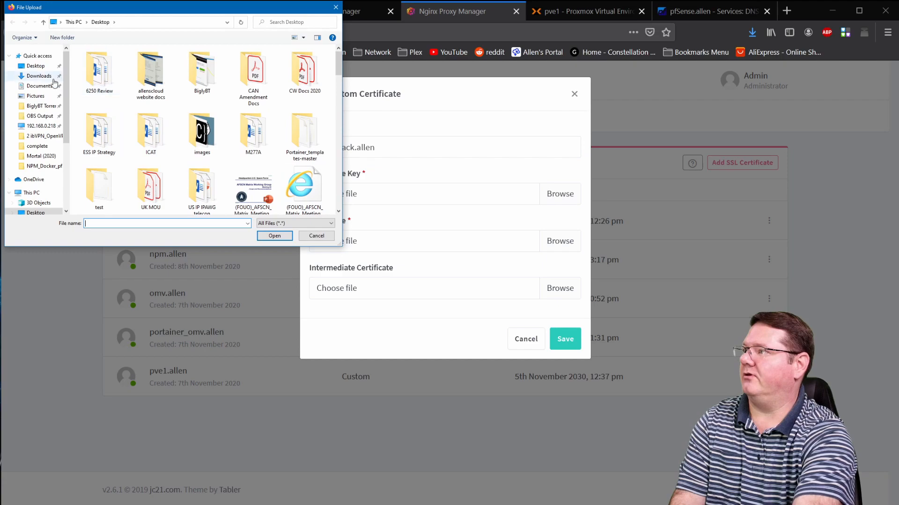
click(38, 76)
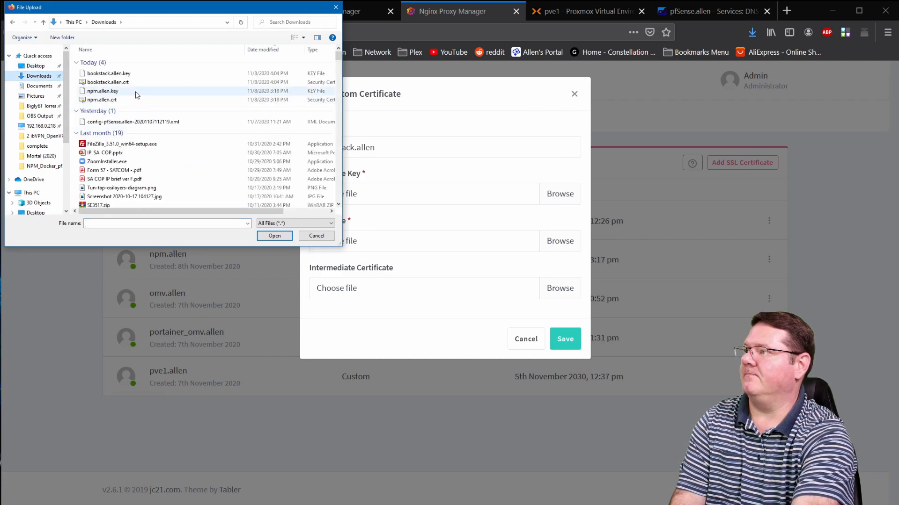
mouse_move(108, 73)
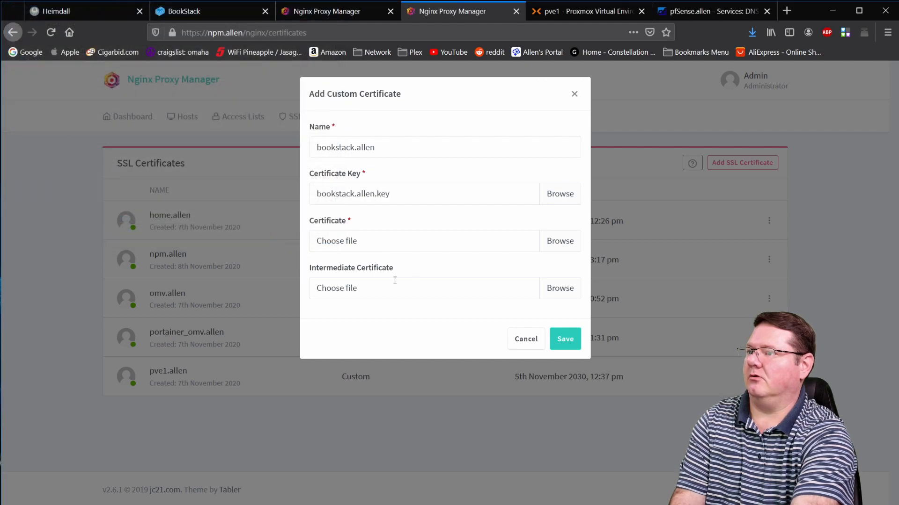
Attach the bookstack.allen.crt certificate file and save the new custom certificate
click(559, 241)
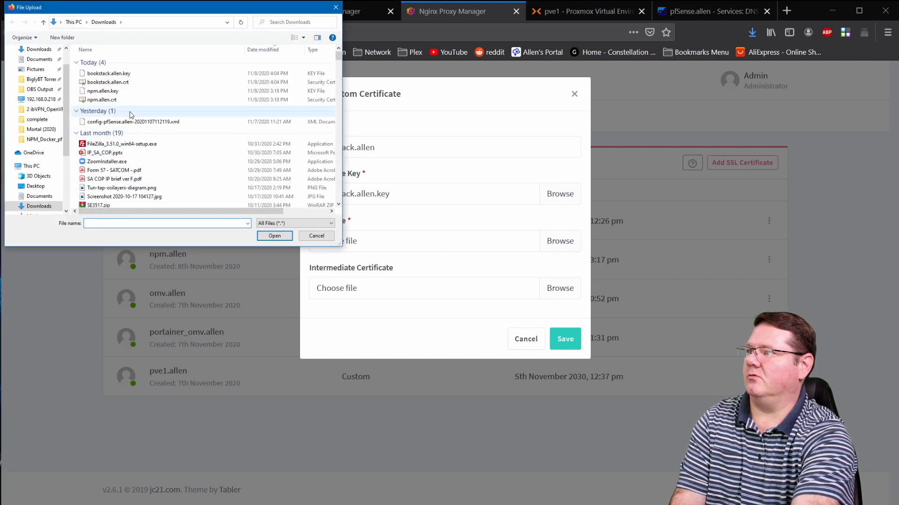
click(108, 82)
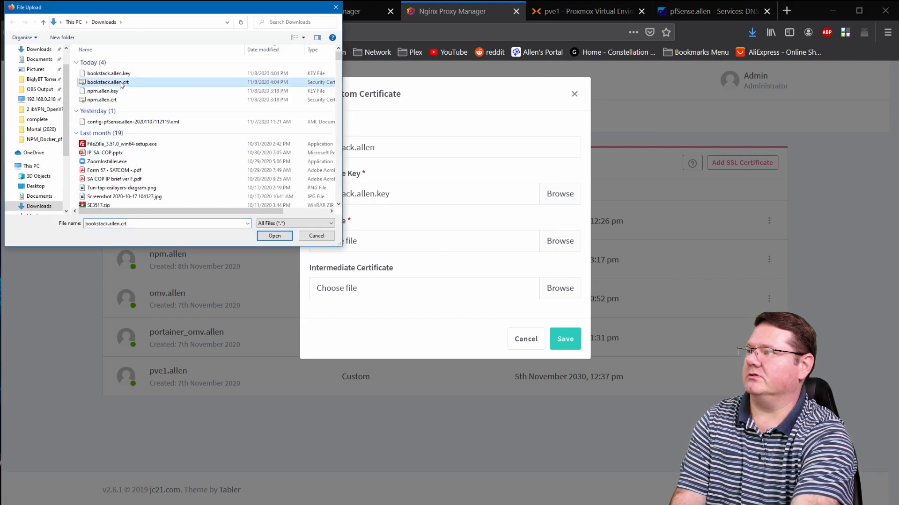
click(275, 235)
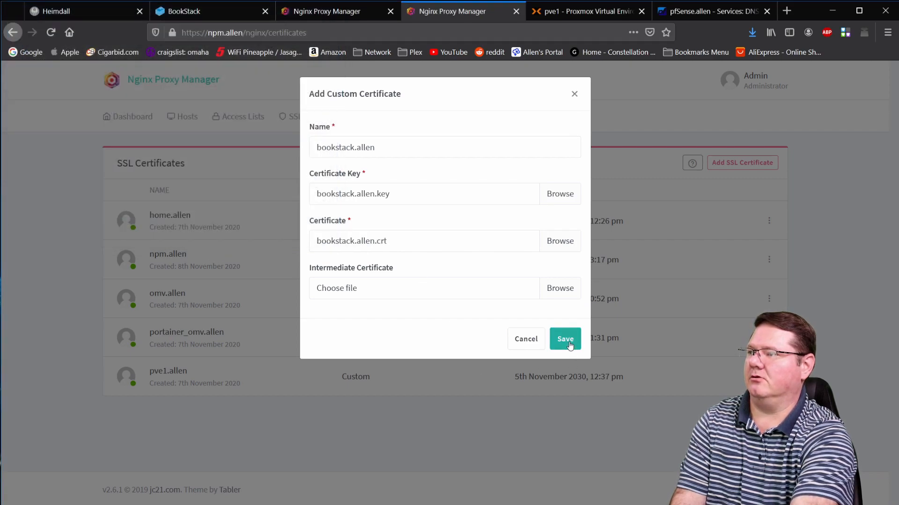
click(564, 338)
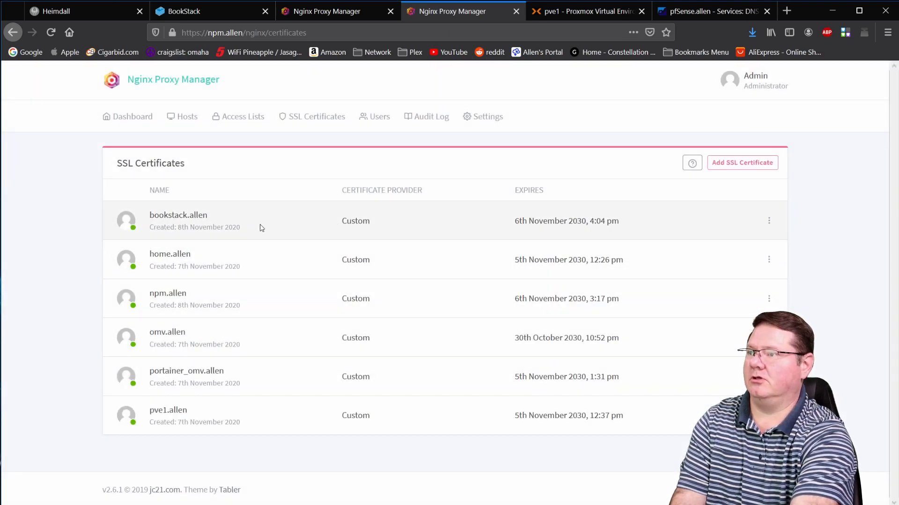
mouse_move(584, 233)
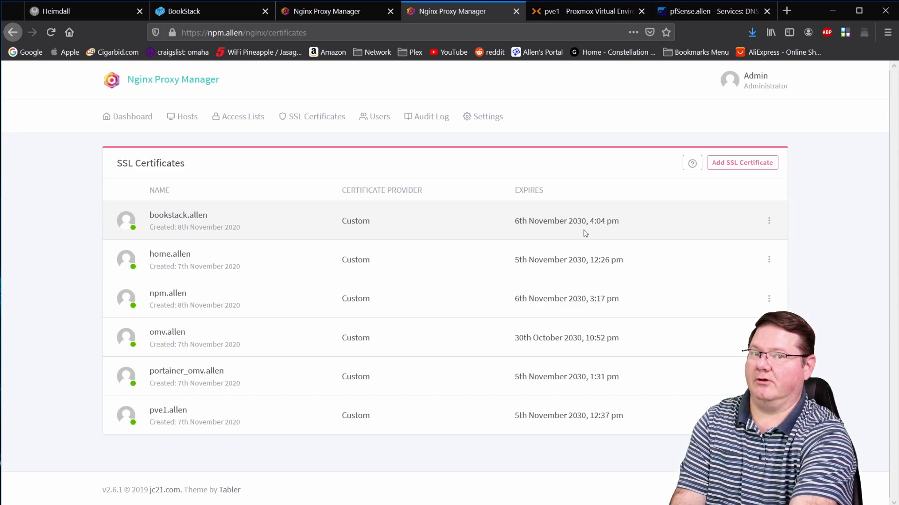
mouse_move(187, 144)
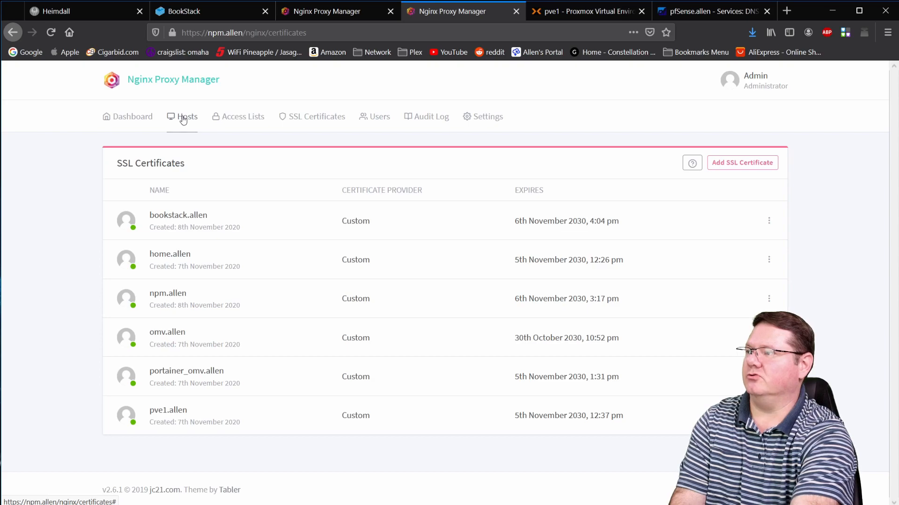
Switch from SSL certificates to the Proxy Hosts list
click(187, 116)
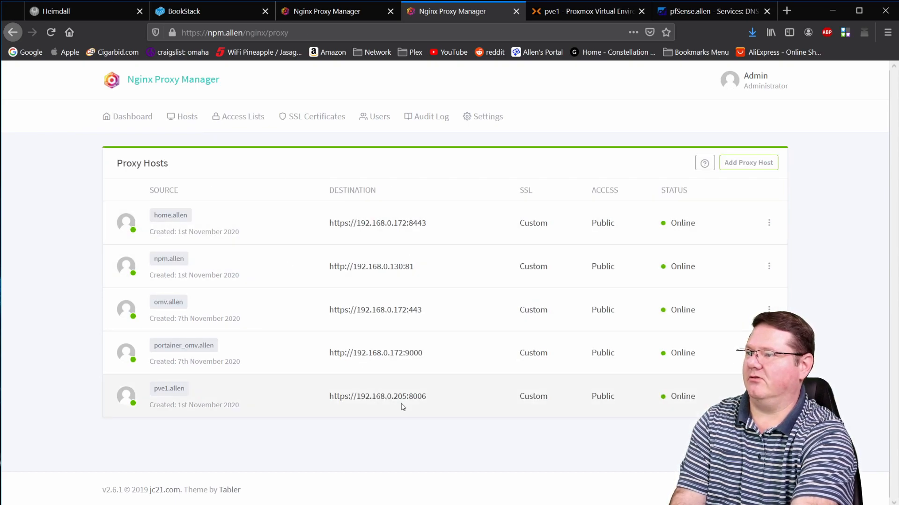
mouse_move(283, 421)
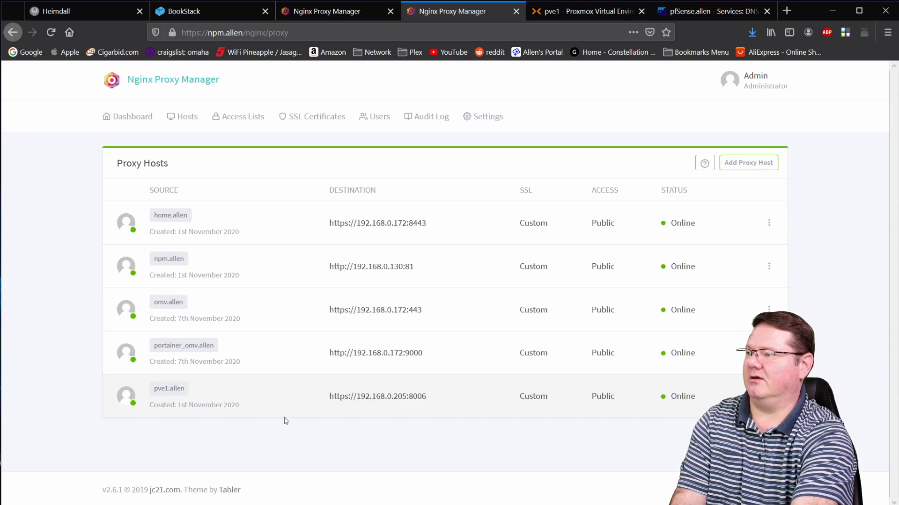
mouse_move(206, 379)
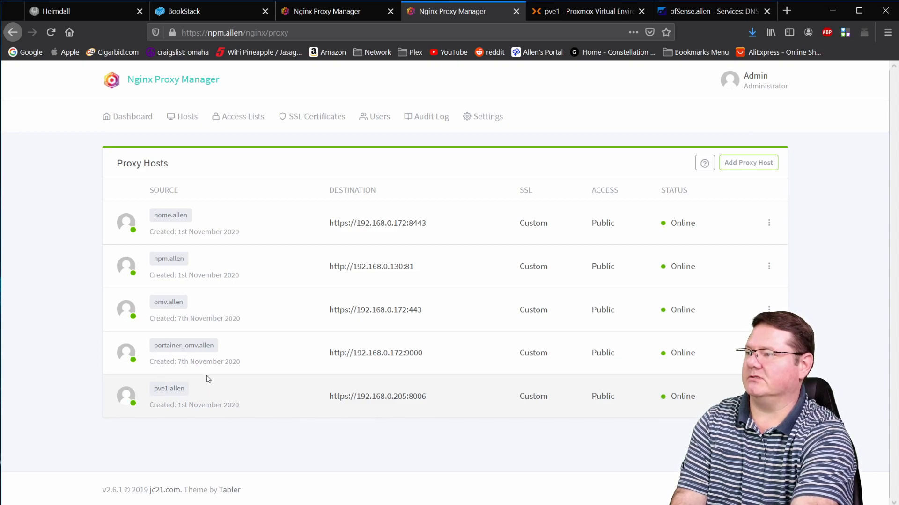
mouse_move(178, 265)
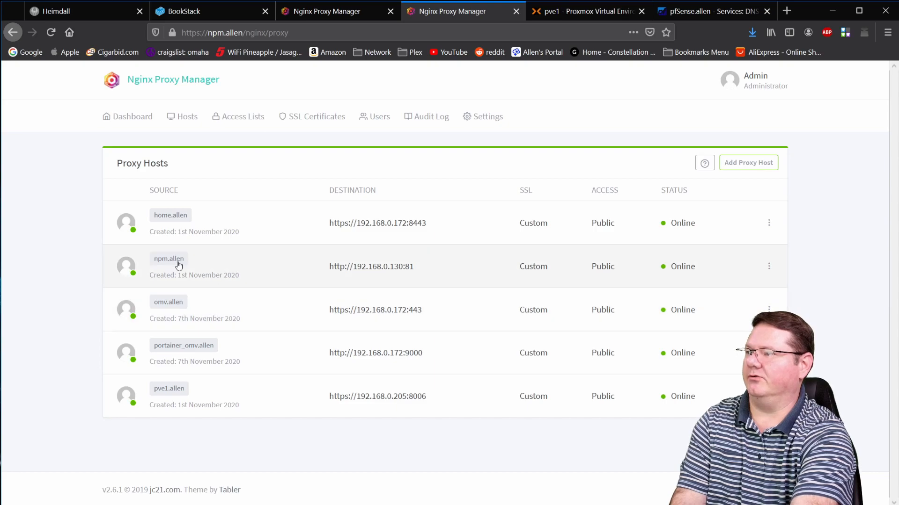
mouse_move(194, 265)
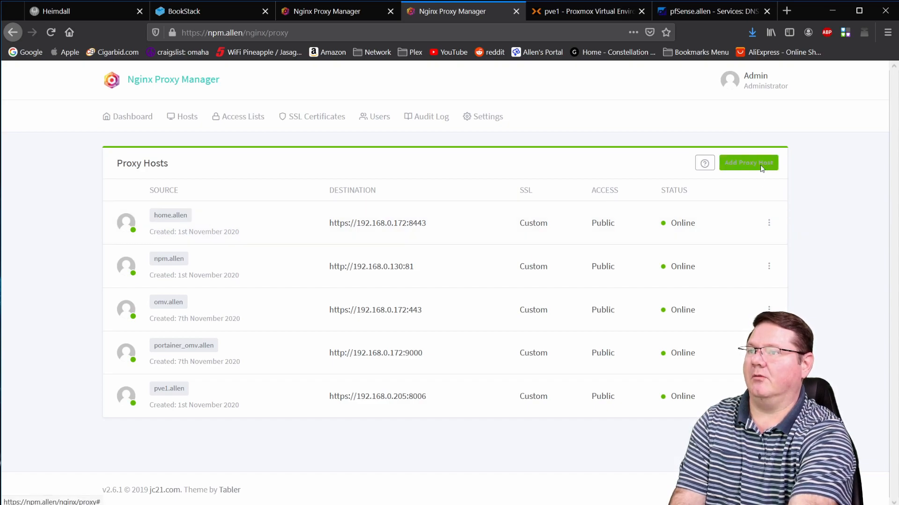
Start a new proxy host with bookstack.allen as its domain name
click(748, 163)
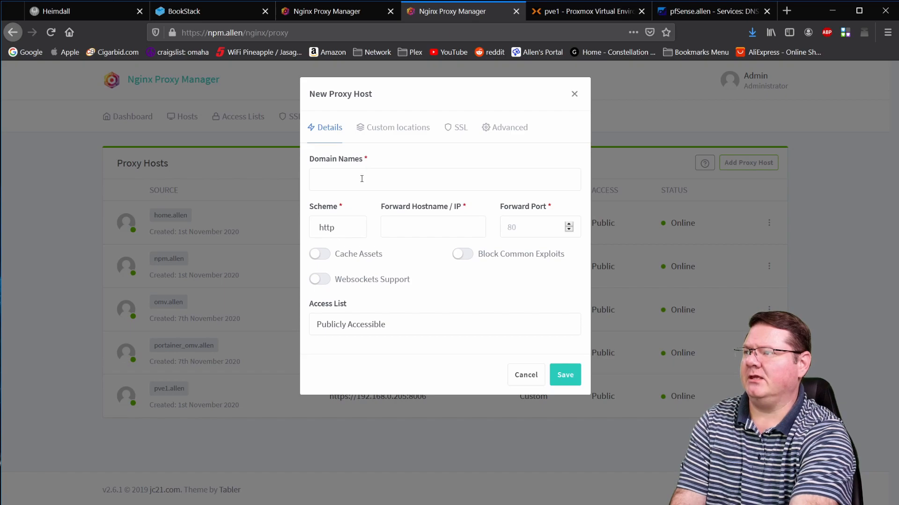
text(bookstack.)
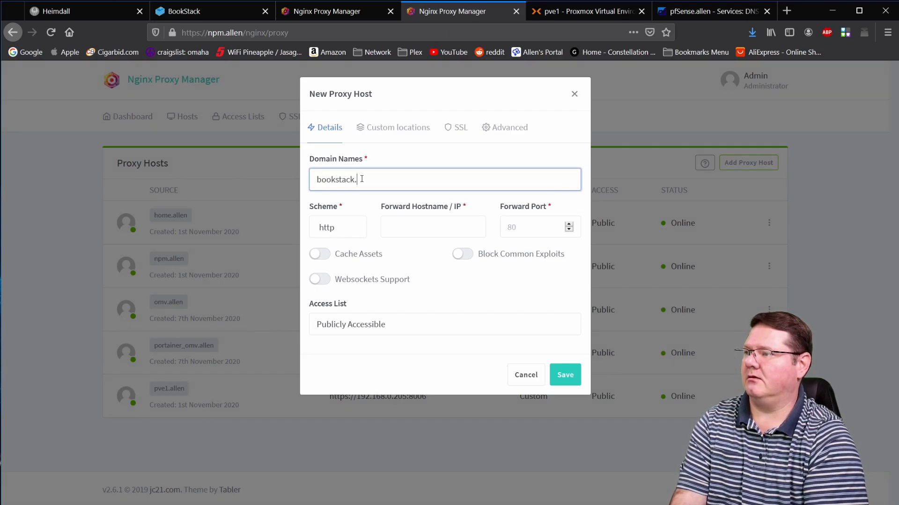
text(allen)
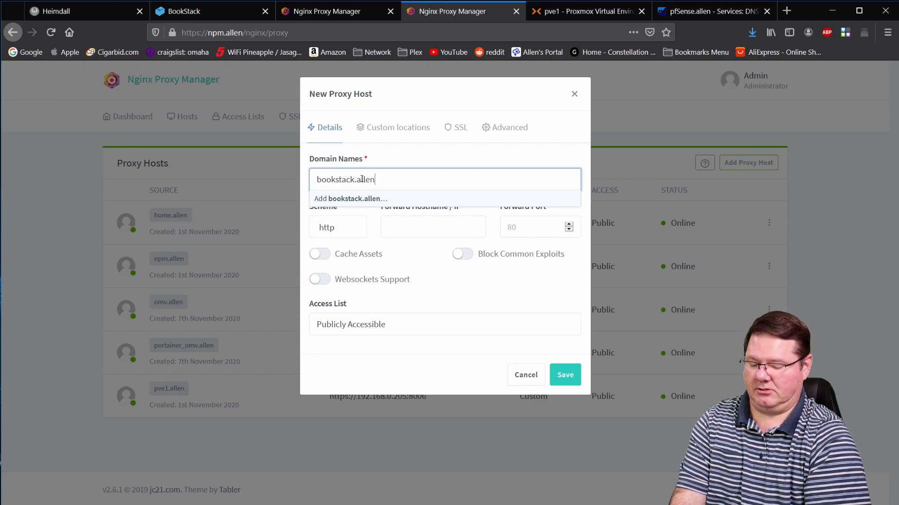
click(349, 199)
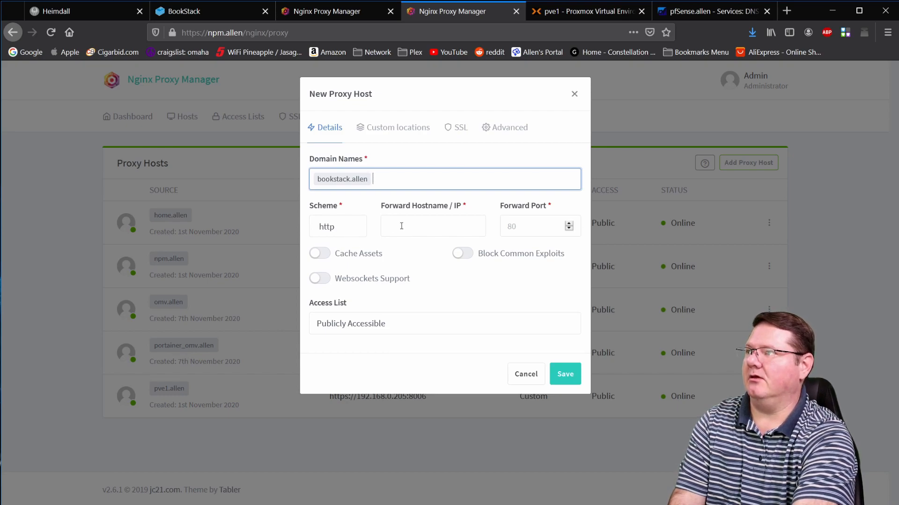
Copy the BookStack server's IP address from its login page URL
click(201, 12)
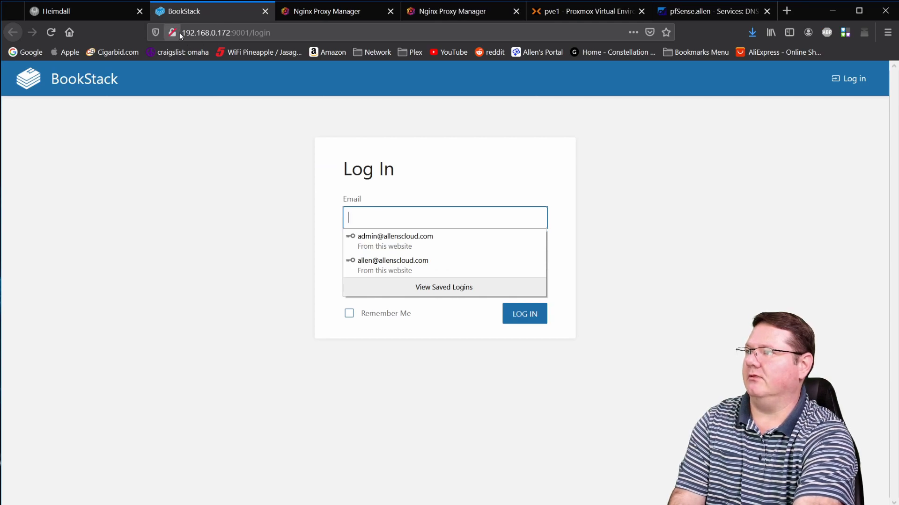
click(227, 32)
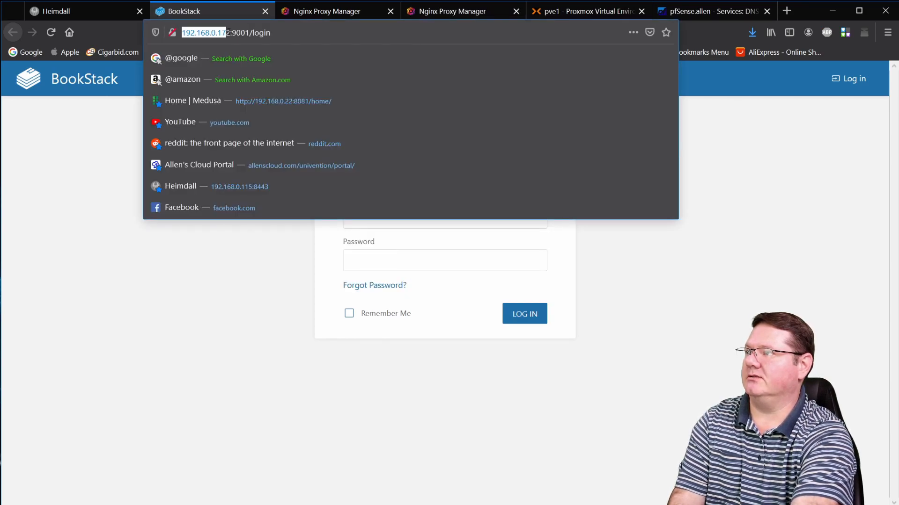
right_click(203, 32)
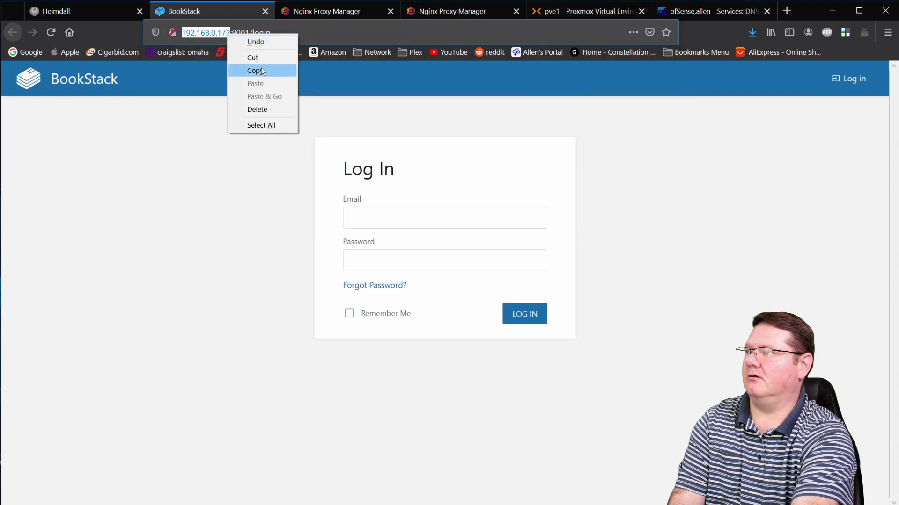
click(254, 70)
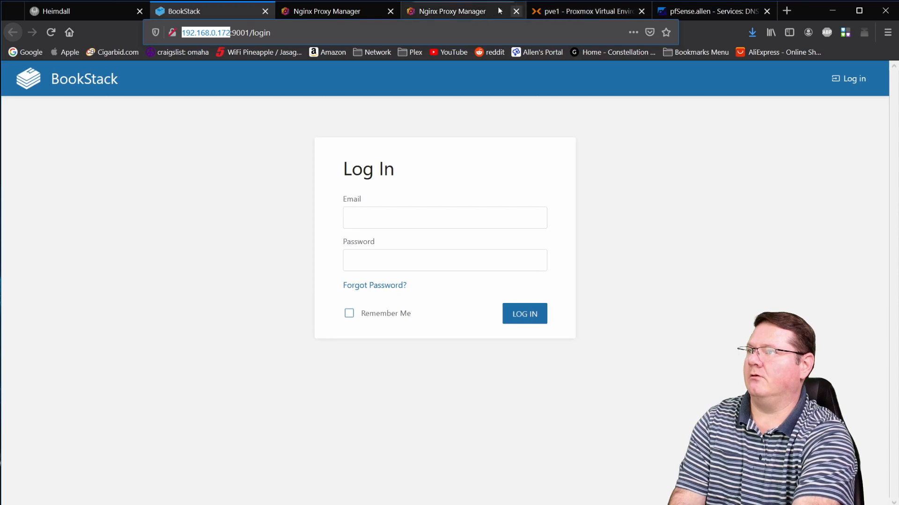
Forward the bookstack.allen host to 192.168.0.172 on port 9001
click(463, 11)
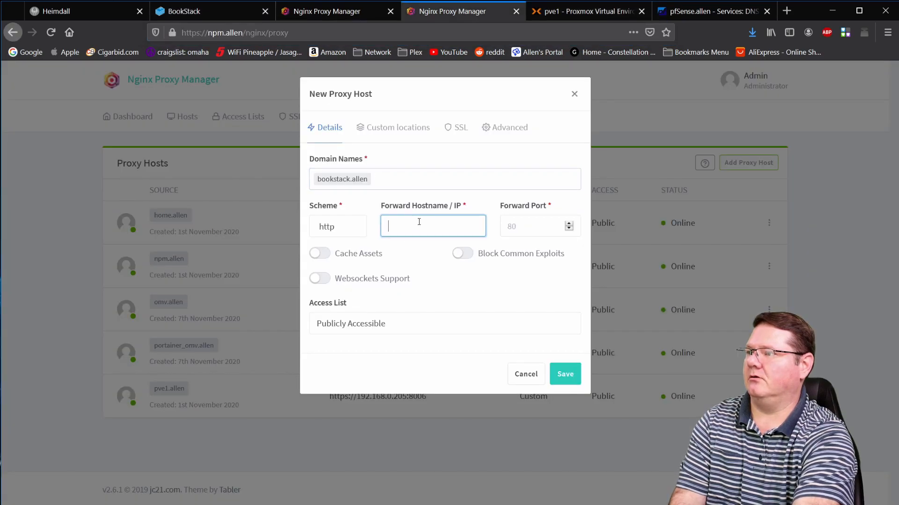
text(192.168.0.172)
click(540, 225)
text(9001)
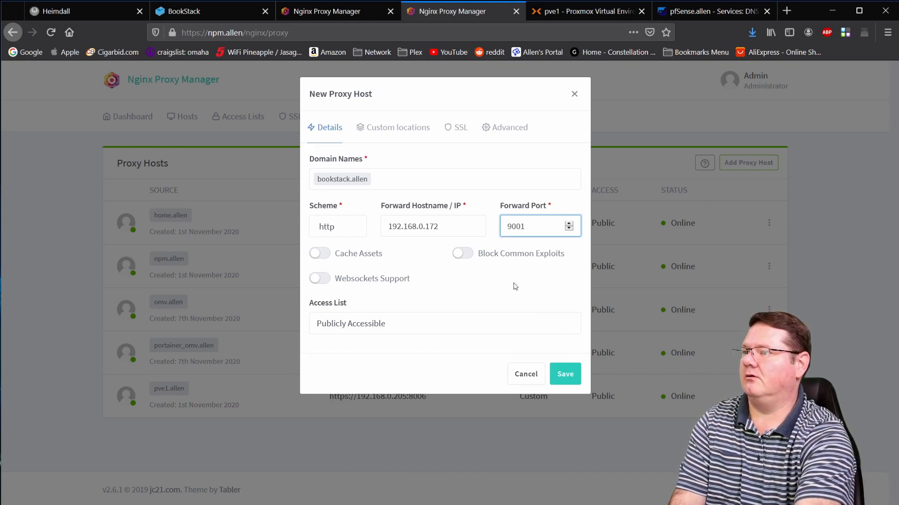
mouse_move(456, 128)
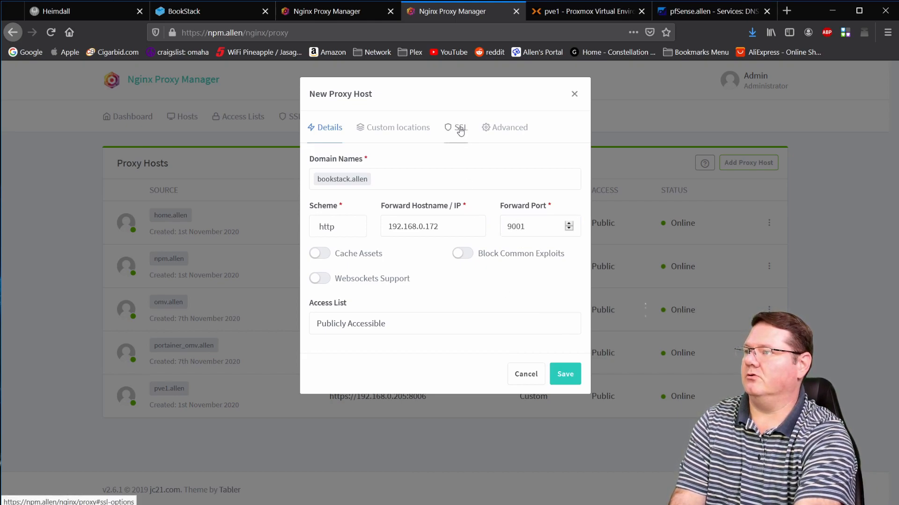
click(459, 127)
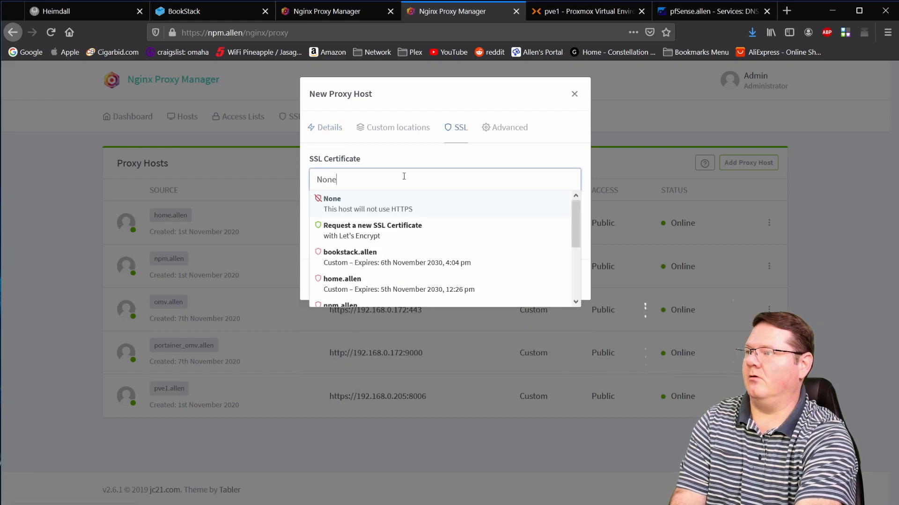
mouse_move(353, 256)
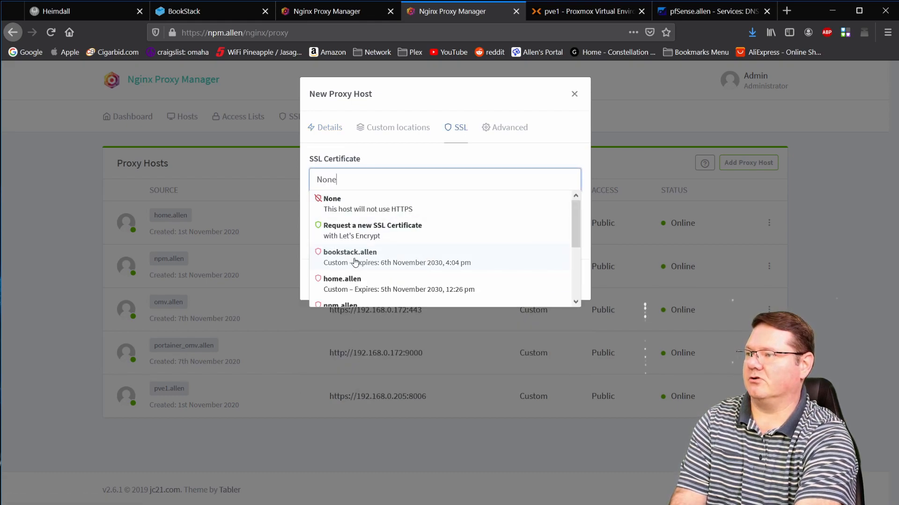
Assign the custom bookstack.allen certificate with Force SSL and save the proxy host
click(349, 252)
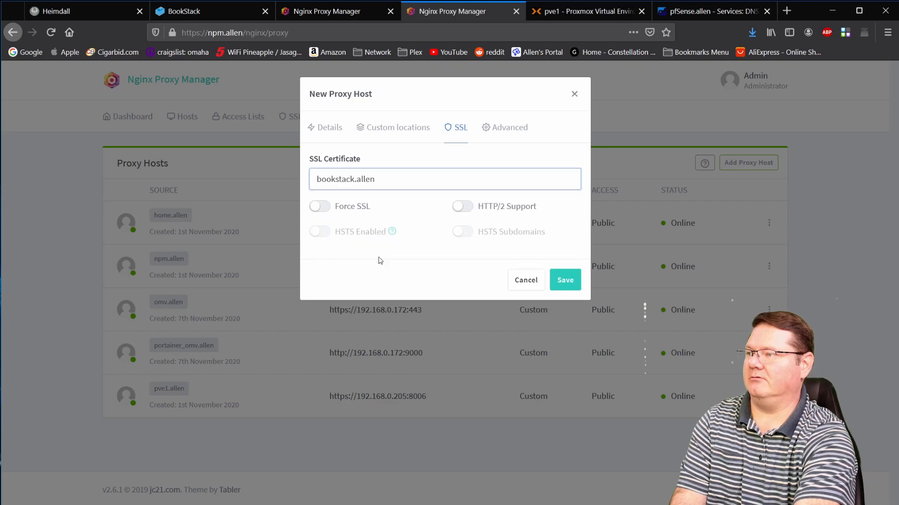
click(319, 206)
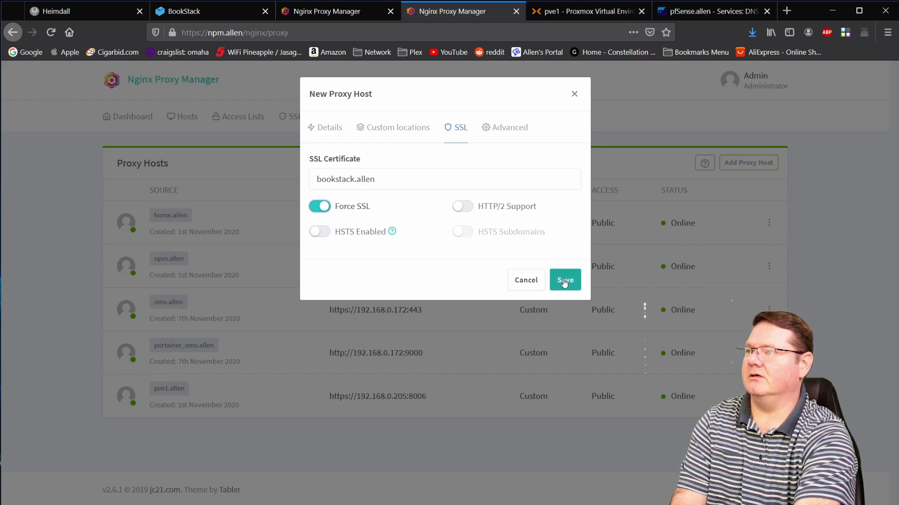
click(564, 280)
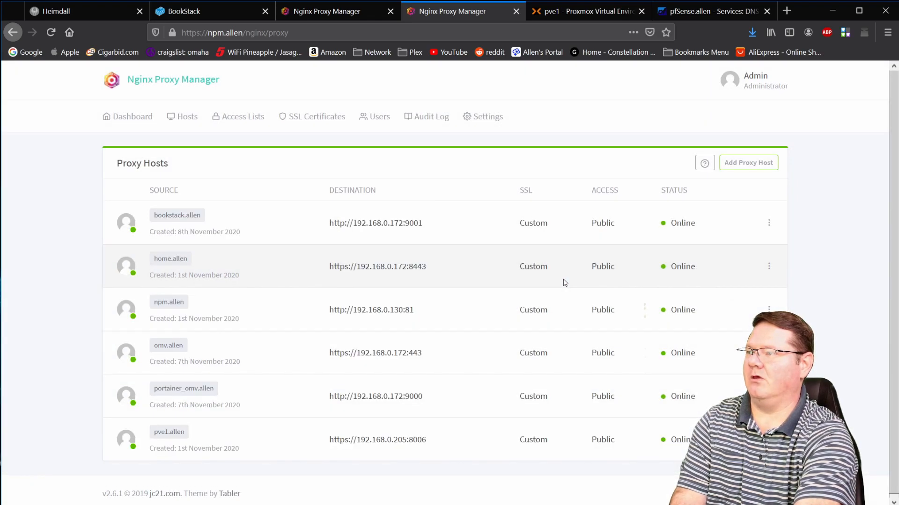
Check the direct-IP BookStack page is insecure, then launch the new bookstack.allen site
click(206, 12)
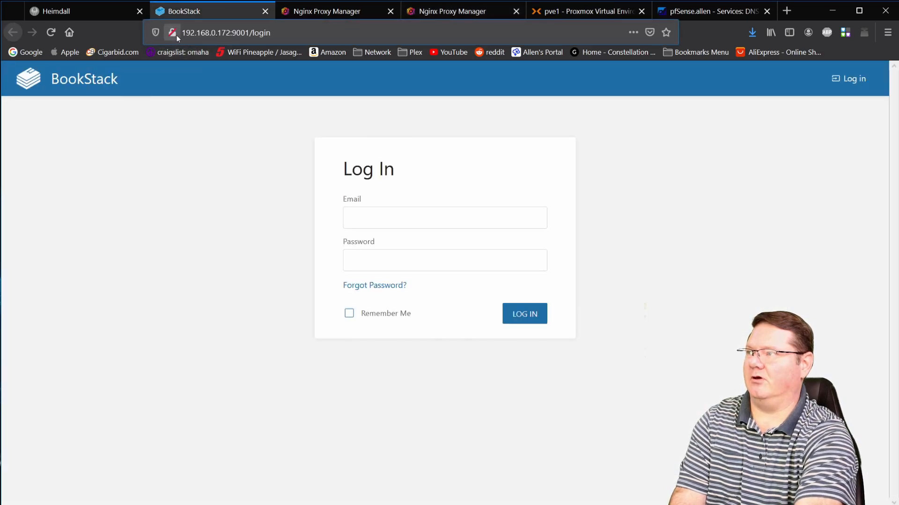
mouse_move(171, 33)
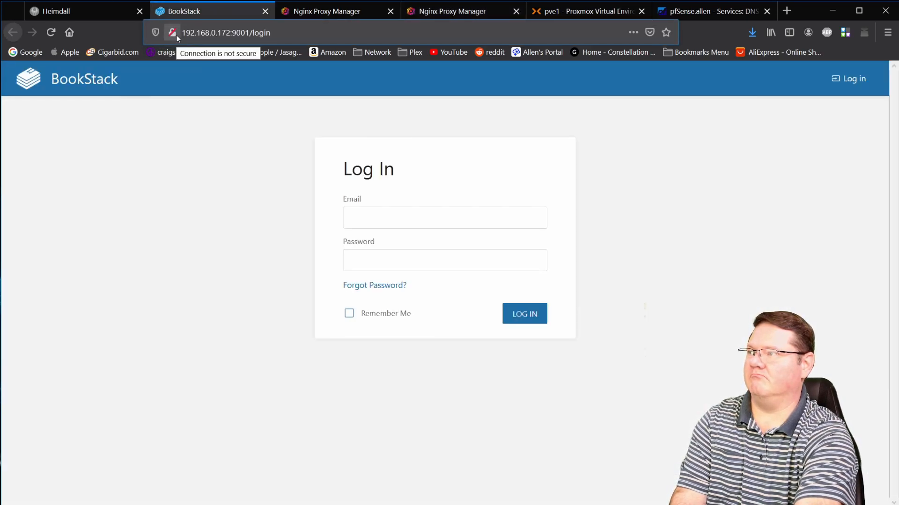
mouse_move(231, 44)
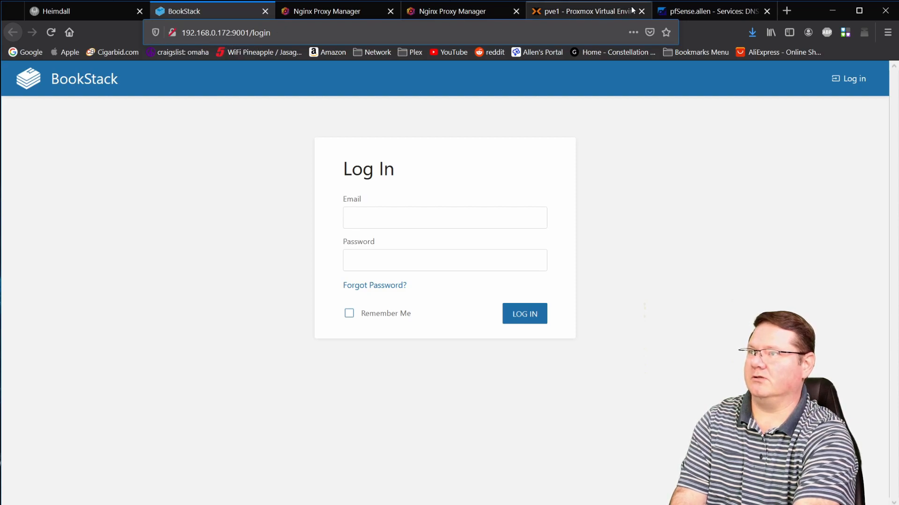
click(452, 11)
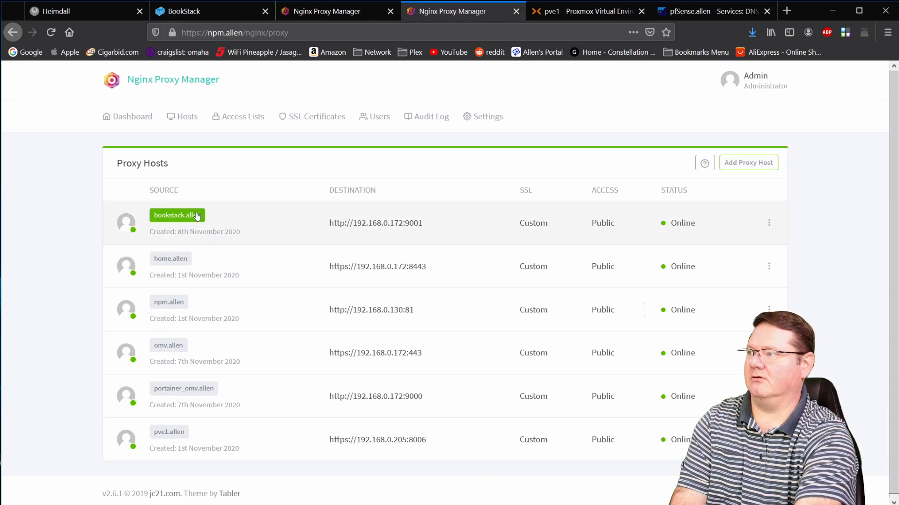
click(176, 215)
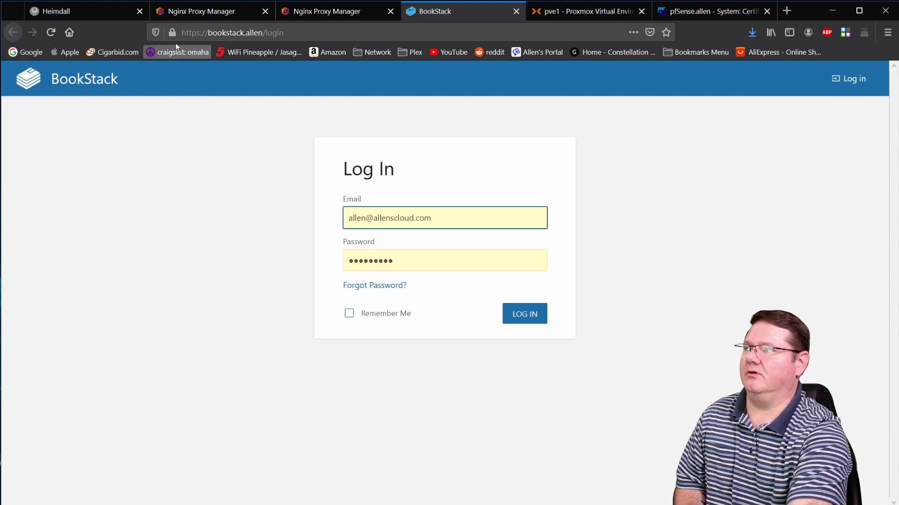
View bookstack.allen's connection details showing it is verified by allen-Intermediate-CA
click(171, 31)
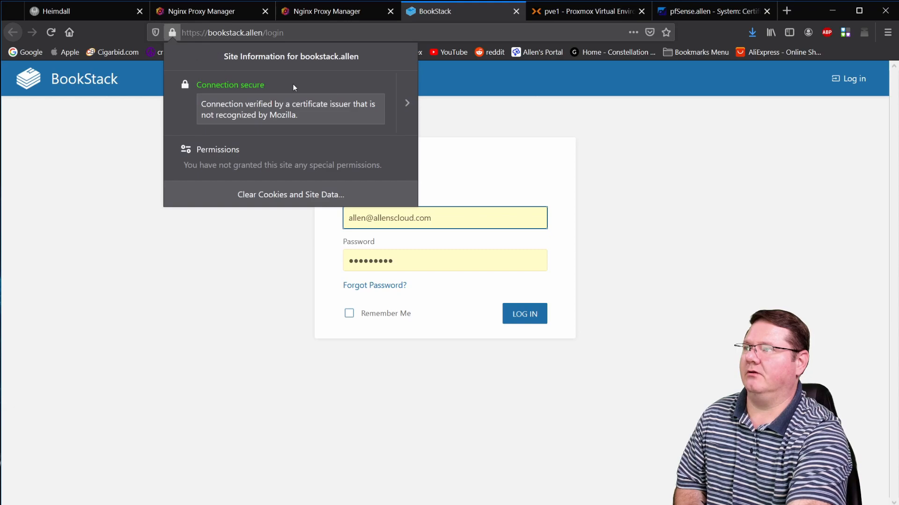
mouse_move(407, 109)
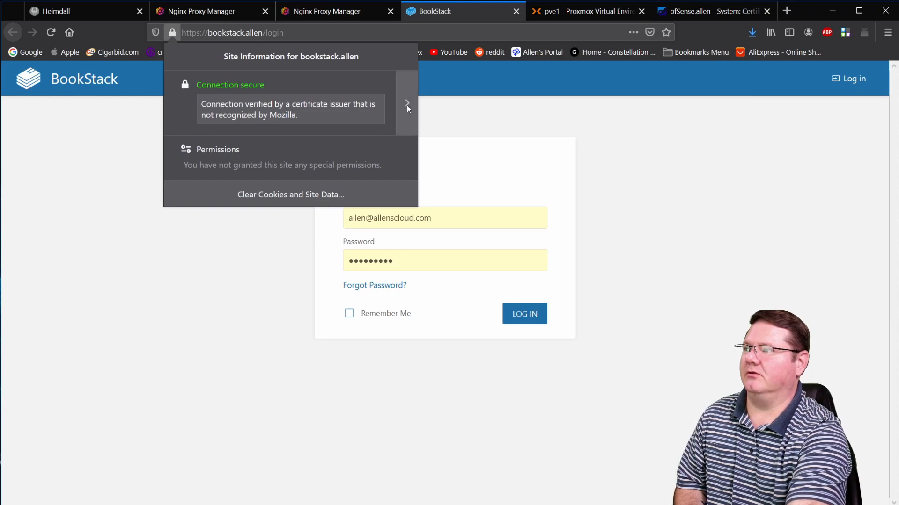
click(407, 104)
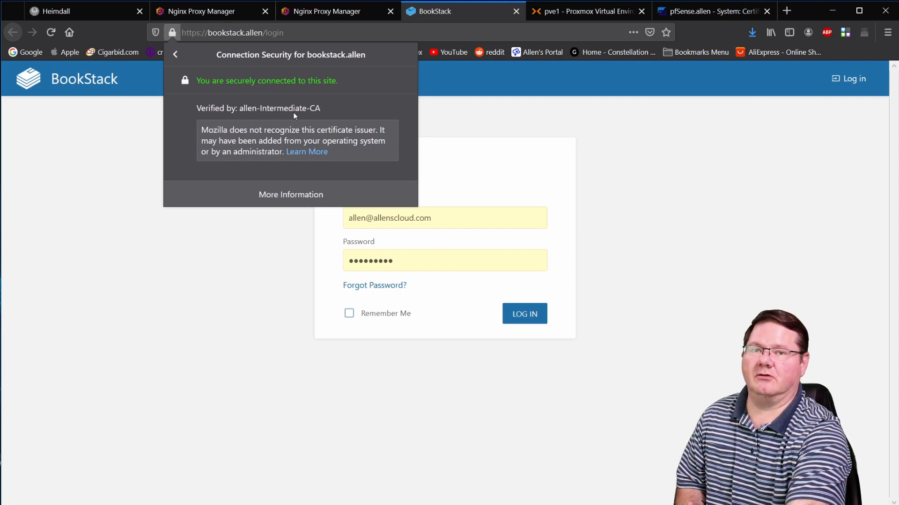
mouse_move(177, 37)
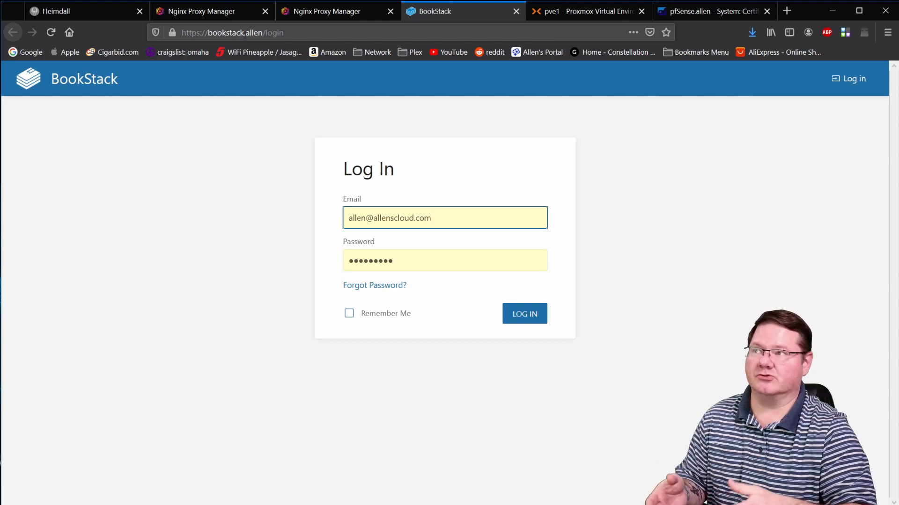
mouse_move(372, 153)
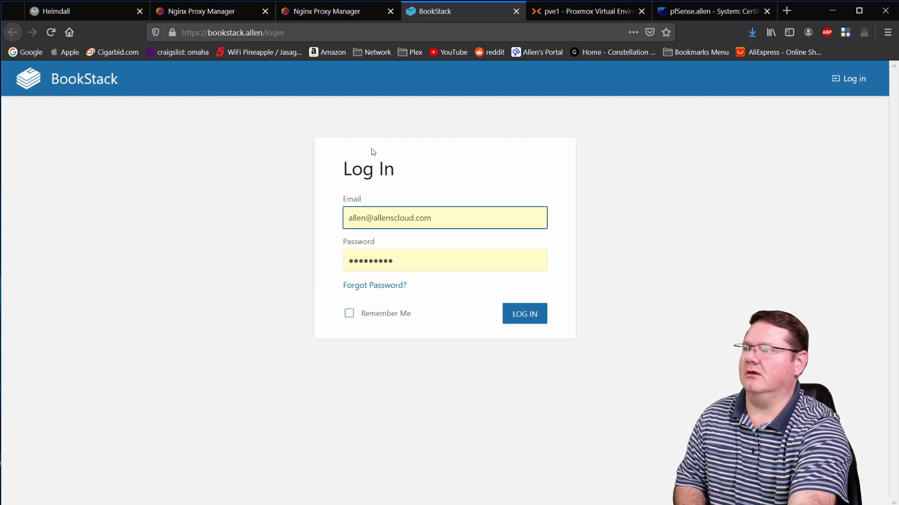
Log in to BookStack, log out again, and close the BookStack tab
click(524, 314)
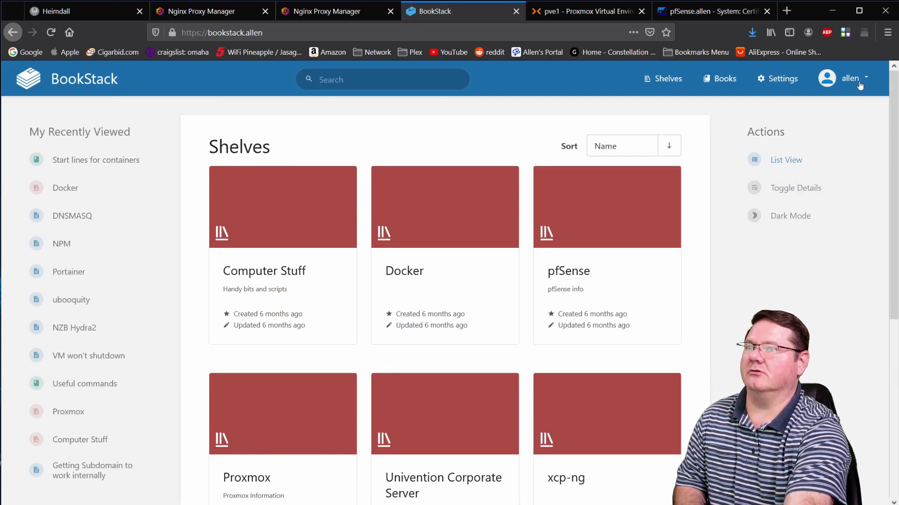
click(851, 78)
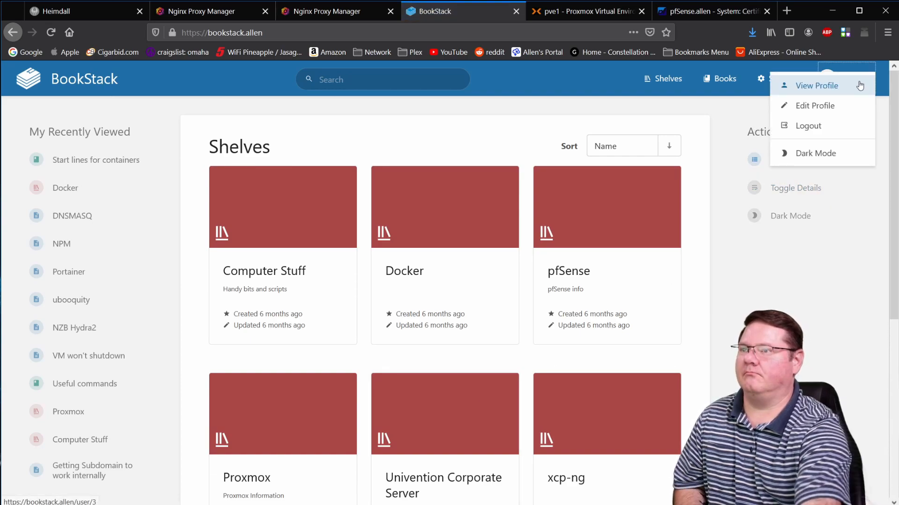
mouse_move(808, 125)
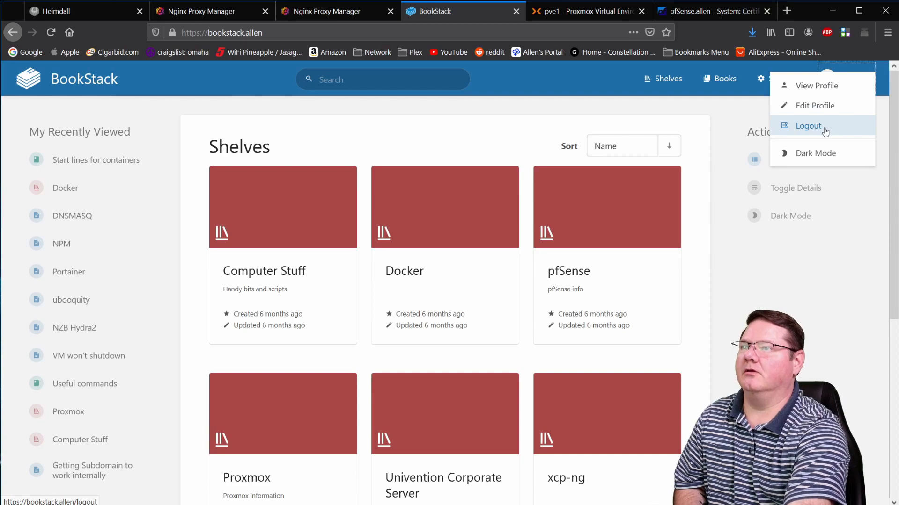
click(808, 125)
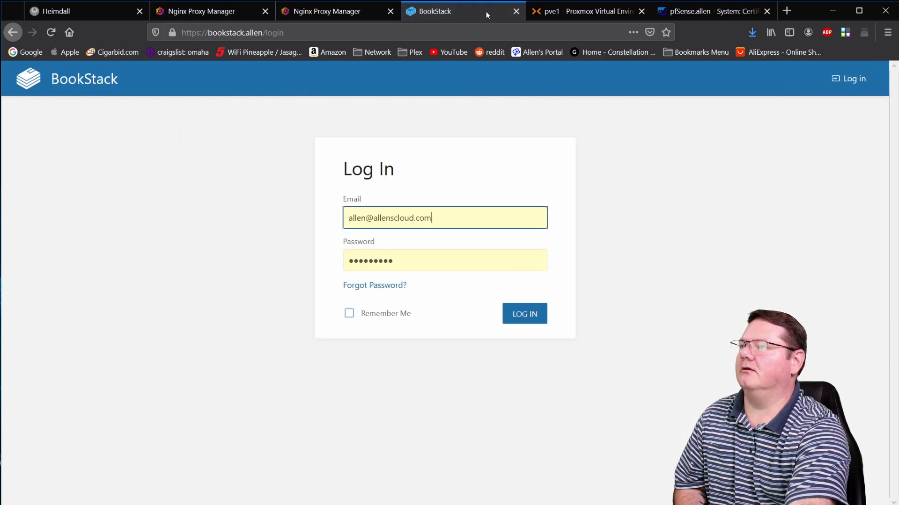
mouse_move(514, 12)
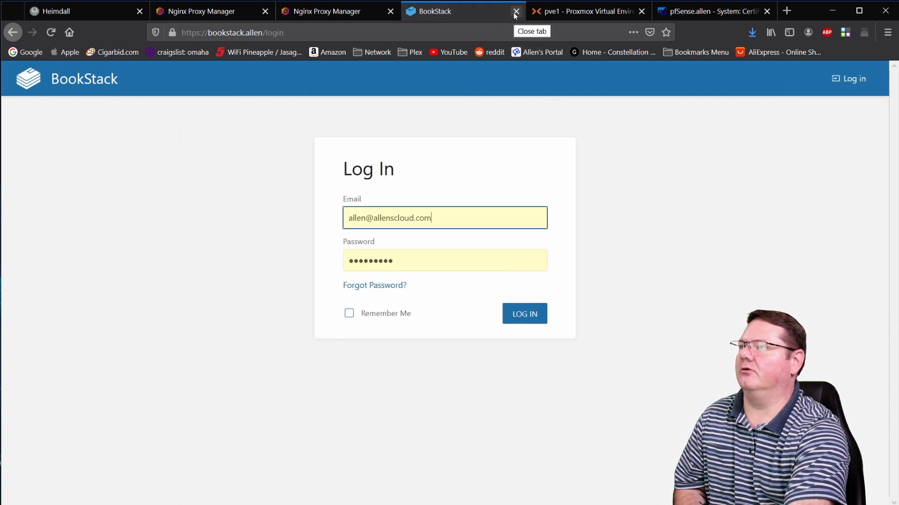
click(514, 11)
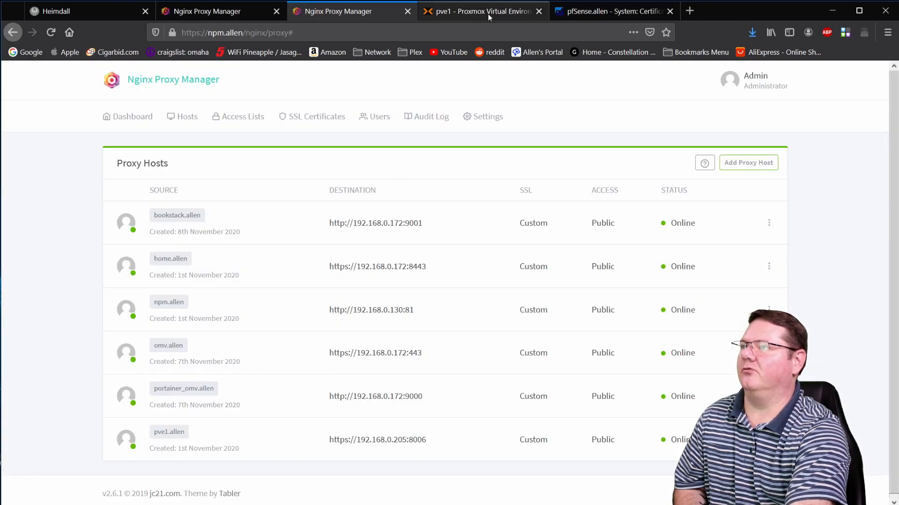
Show container 105 (npm) Options with keyctl and Nesting features enabled in Proxmox
click(481, 11)
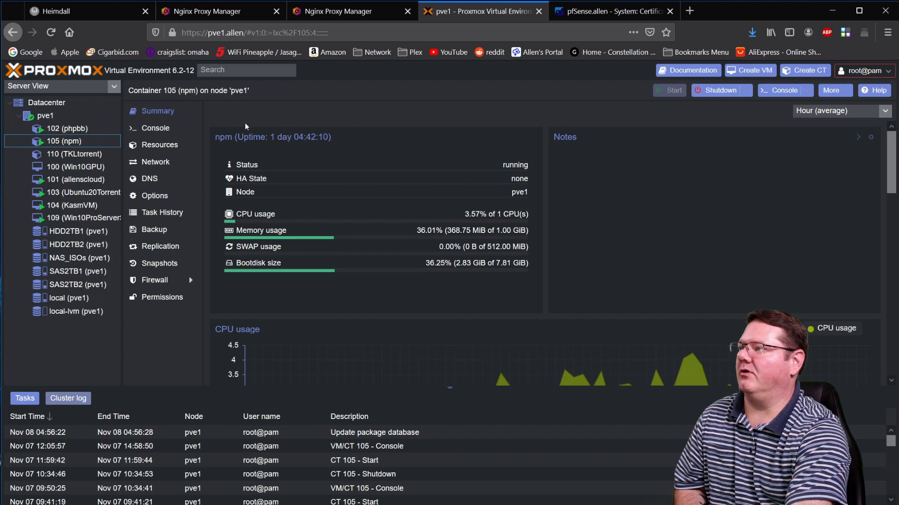
mouse_move(75, 141)
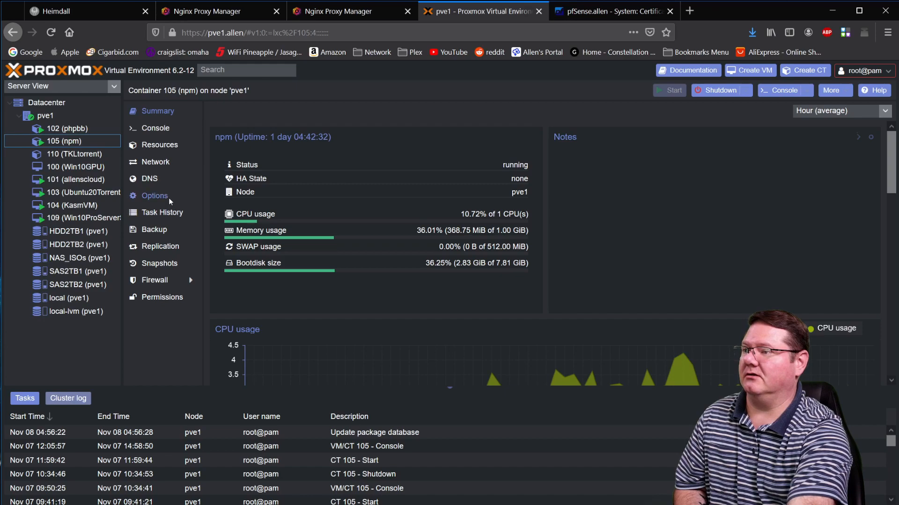
click(154, 196)
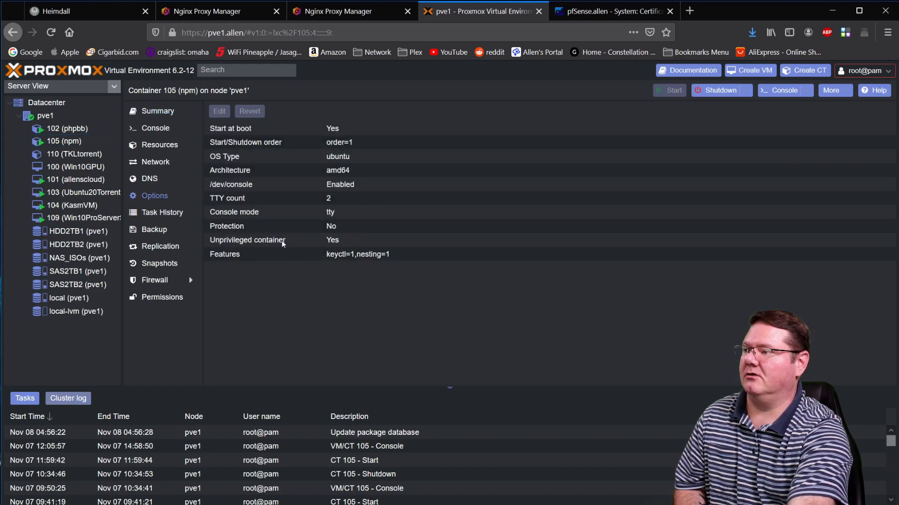
click(357, 253)
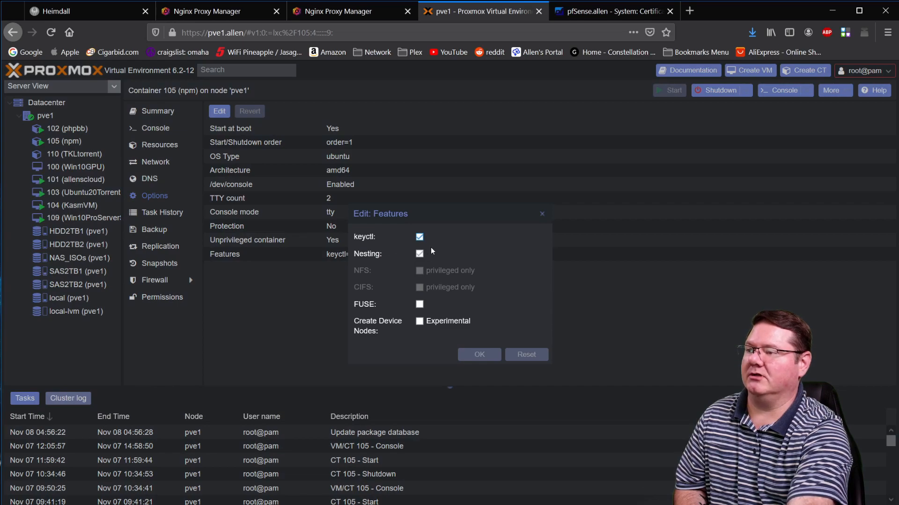
mouse_move(541, 218)
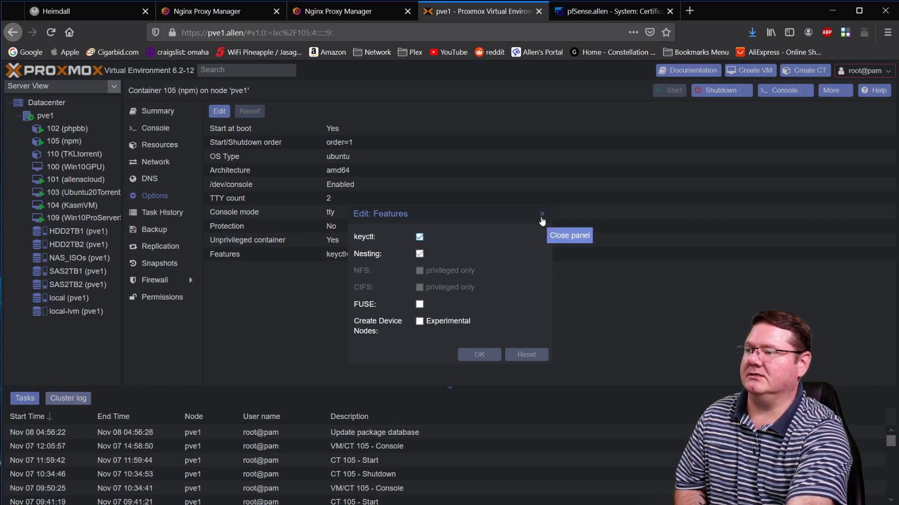
click(541, 214)
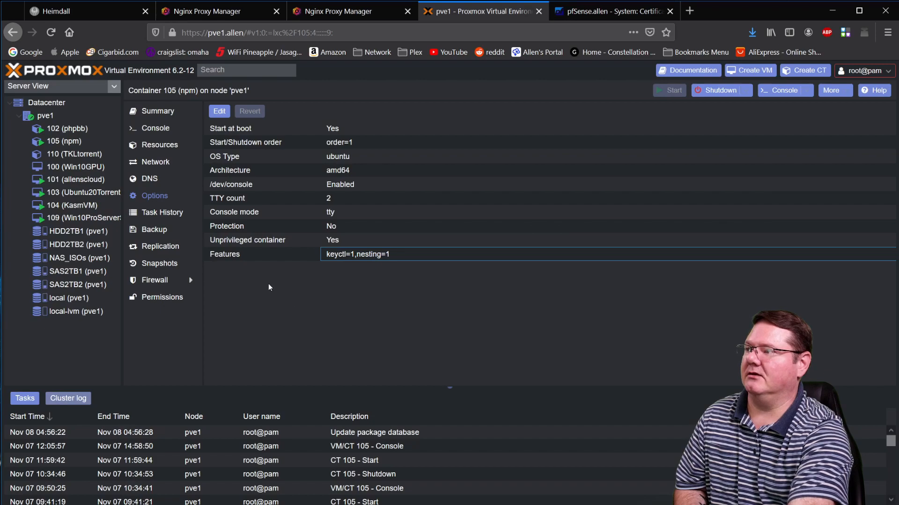
Review container 105's resources, then switch to the nginxproxymanager.com tab
click(159, 144)
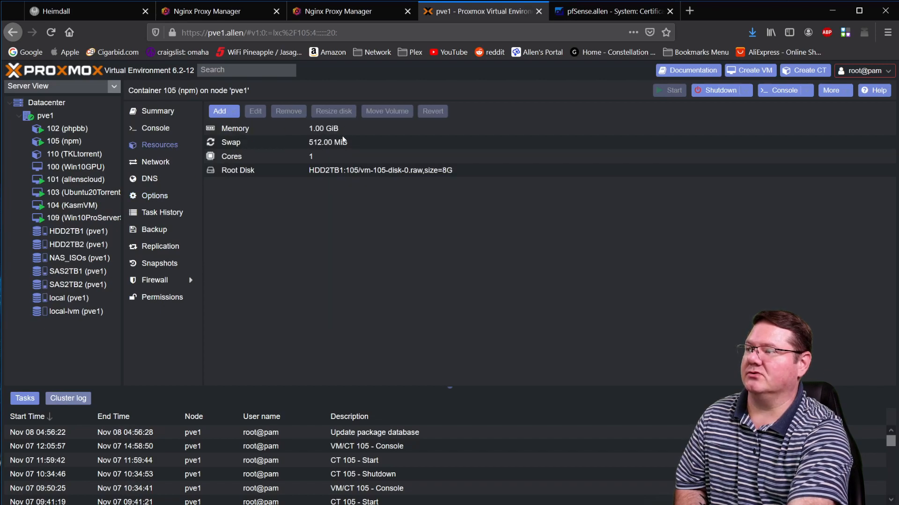
mouse_move(321, 152)
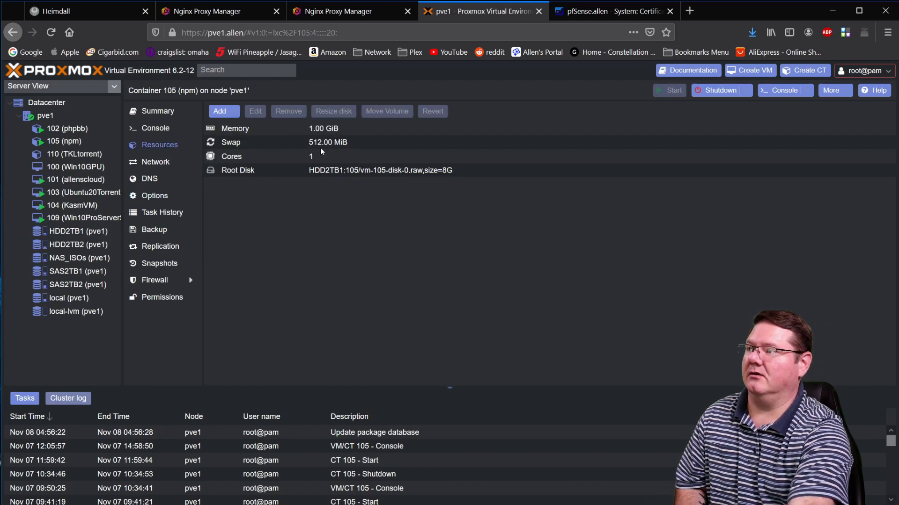
mouse_move(429, 178)
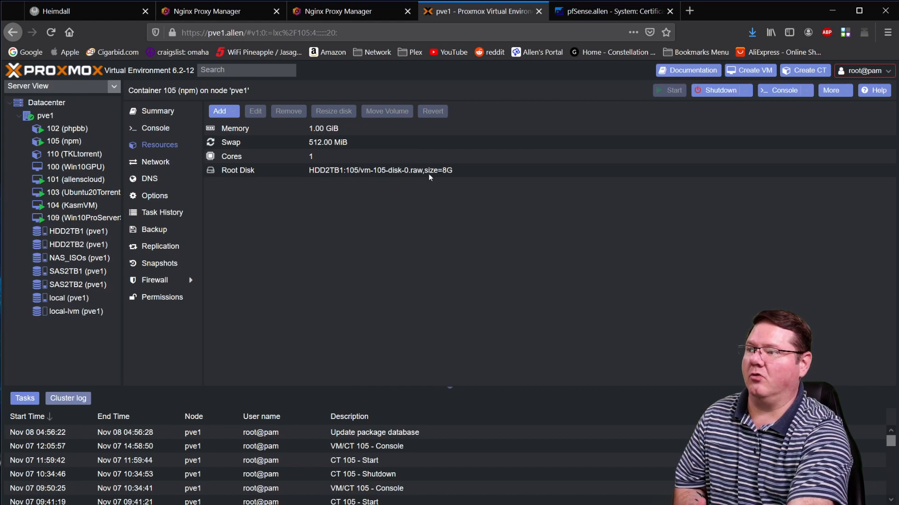
mouse_move(442, 197)
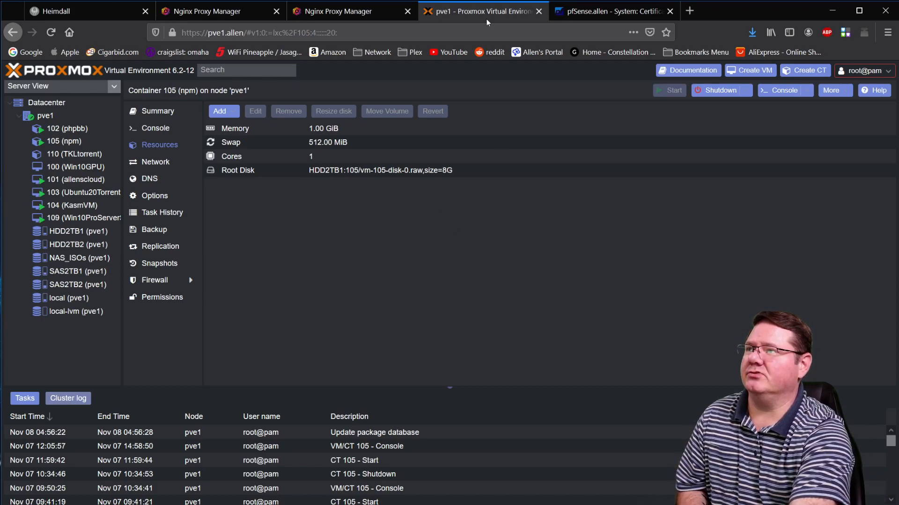
mouse_move(433, 215)
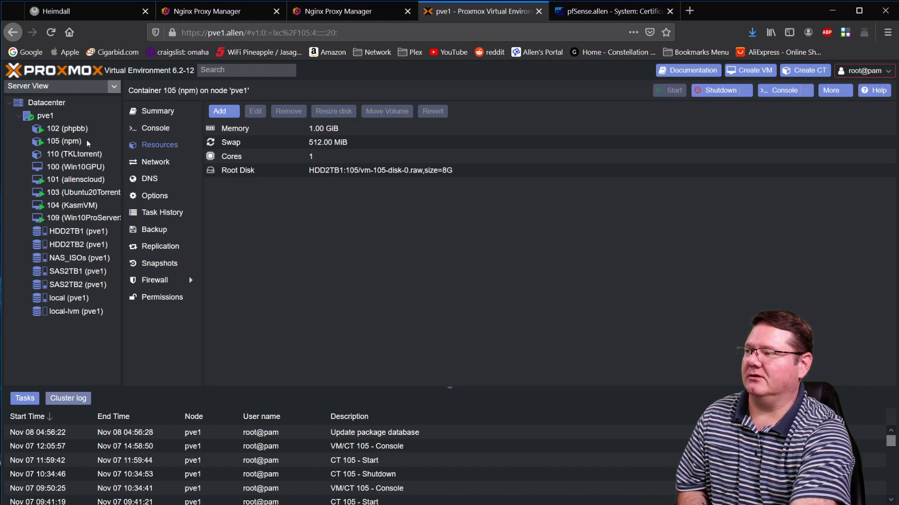
mouse_move(108, 235)
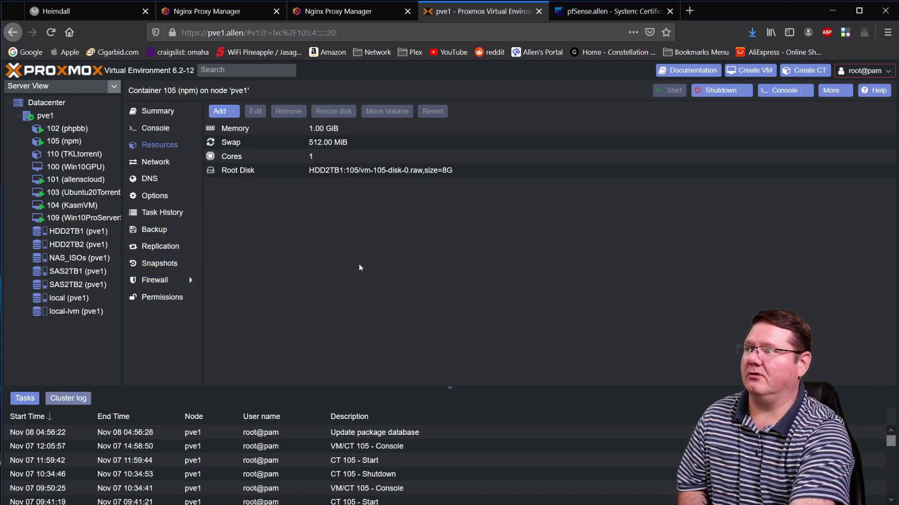
mouse_move(362, 239)
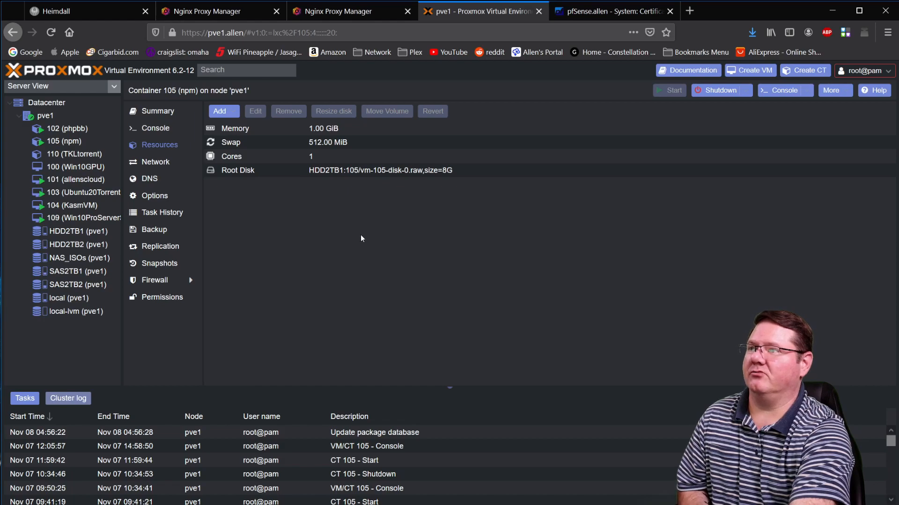
click(213, 11)
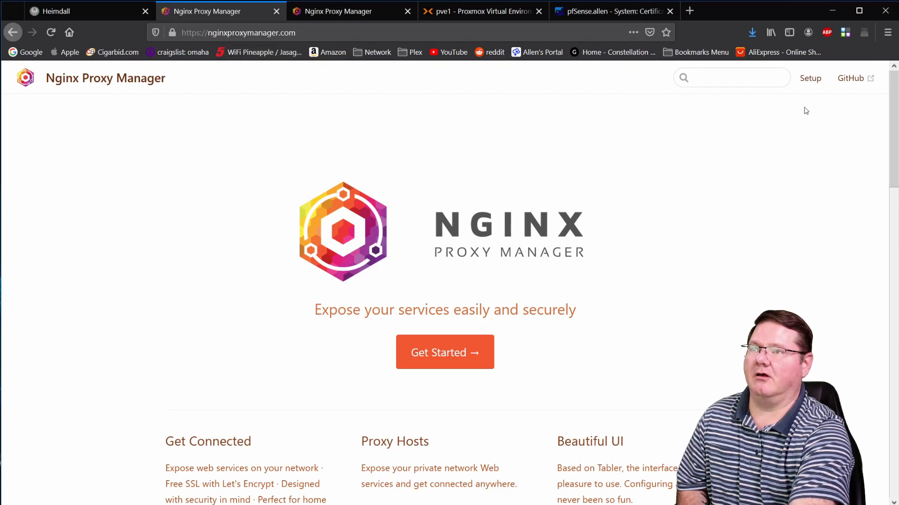
View the Nginx Proxy Manager setup page down to the docker-compose example
click(811, 78)
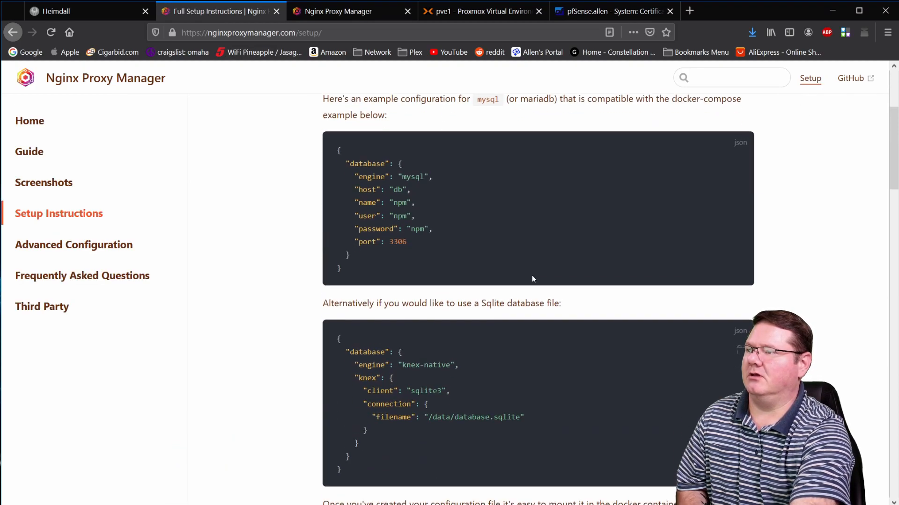
scroll(down, 3)
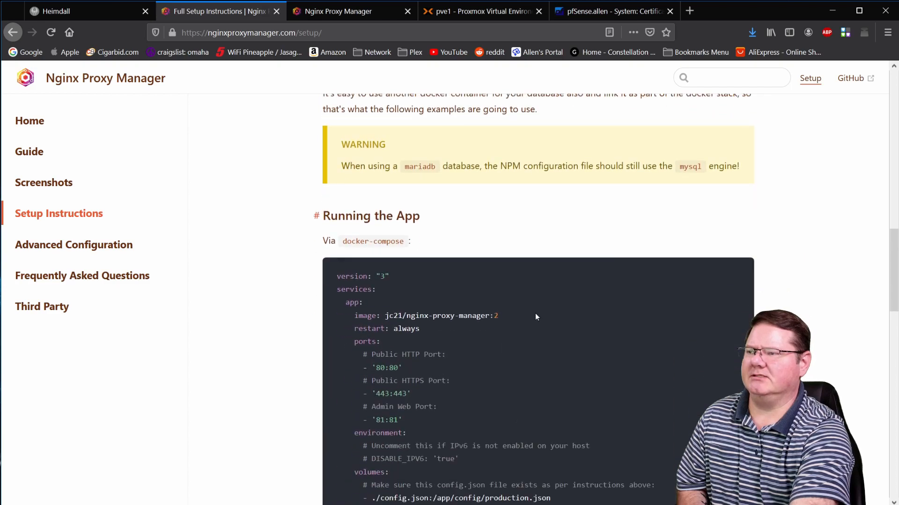
scroll(down, 3)
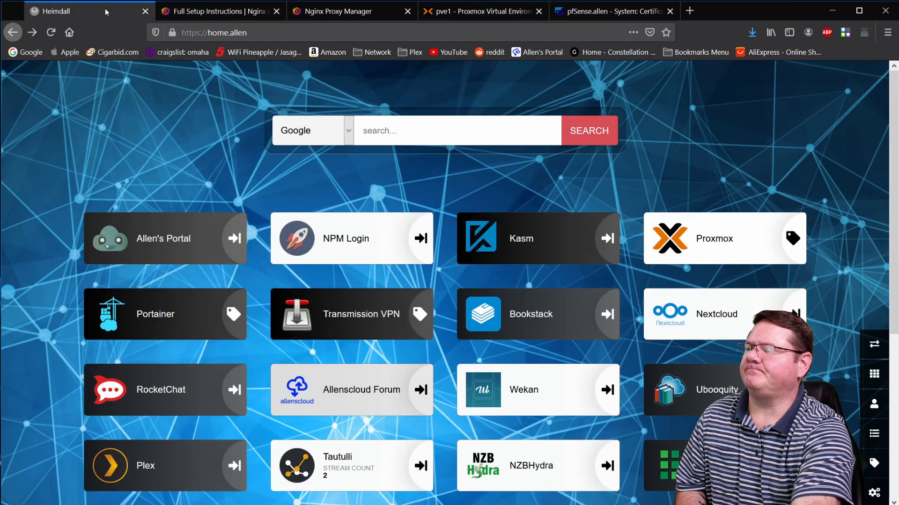
mouse_move(206, 136)
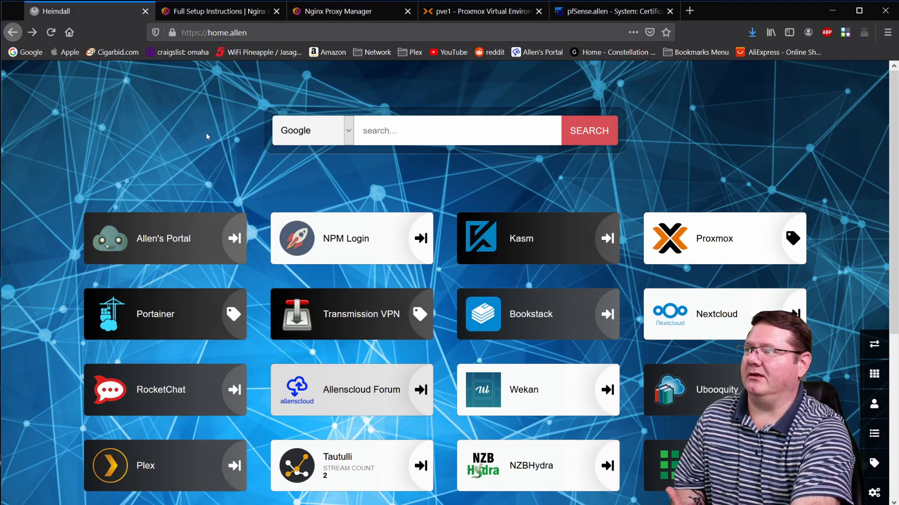